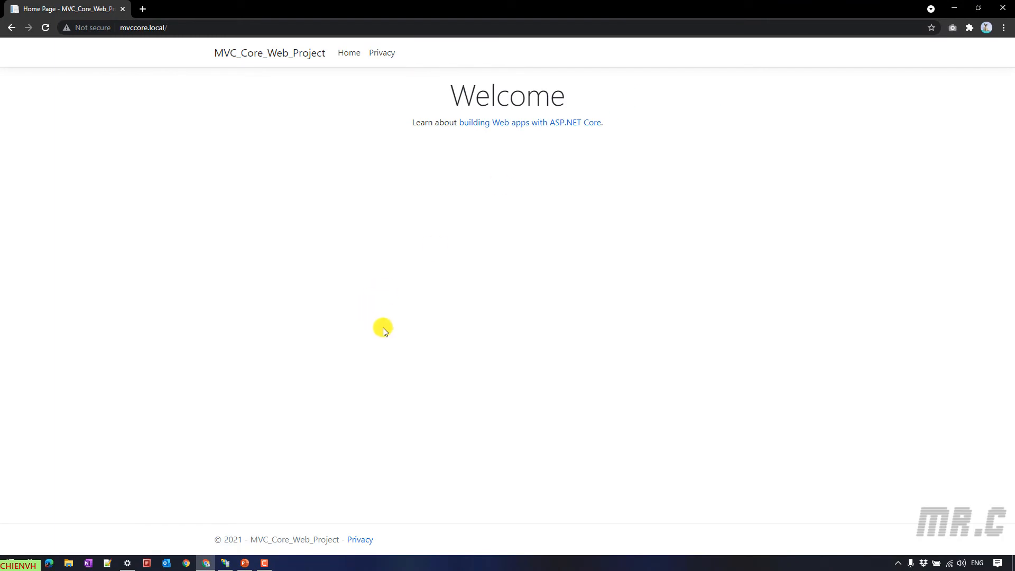
{"action": "mouse_move", "coordinate": [361, 312]}
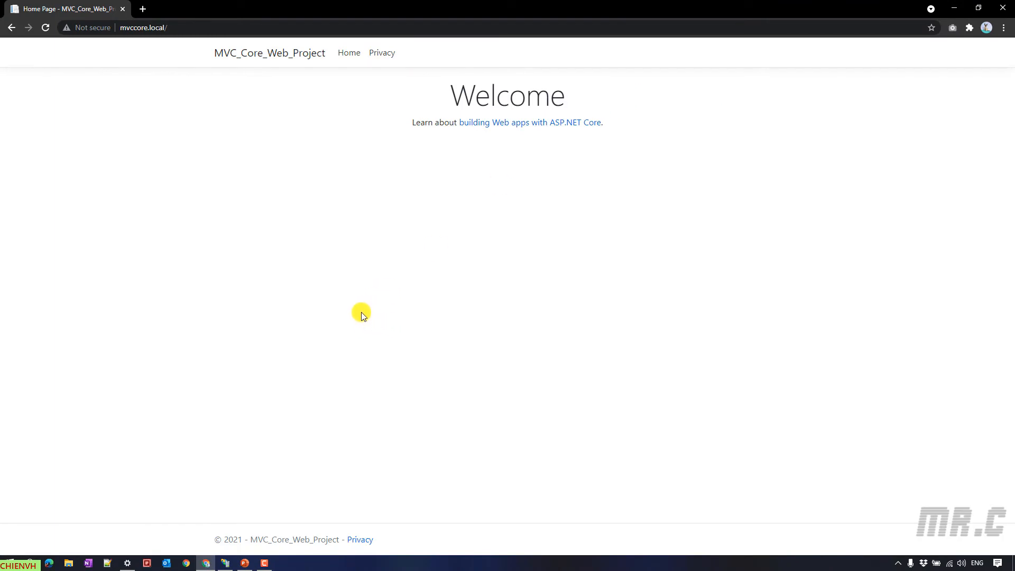
{"action": "mouse_move", "coordinate": [361, 303]}
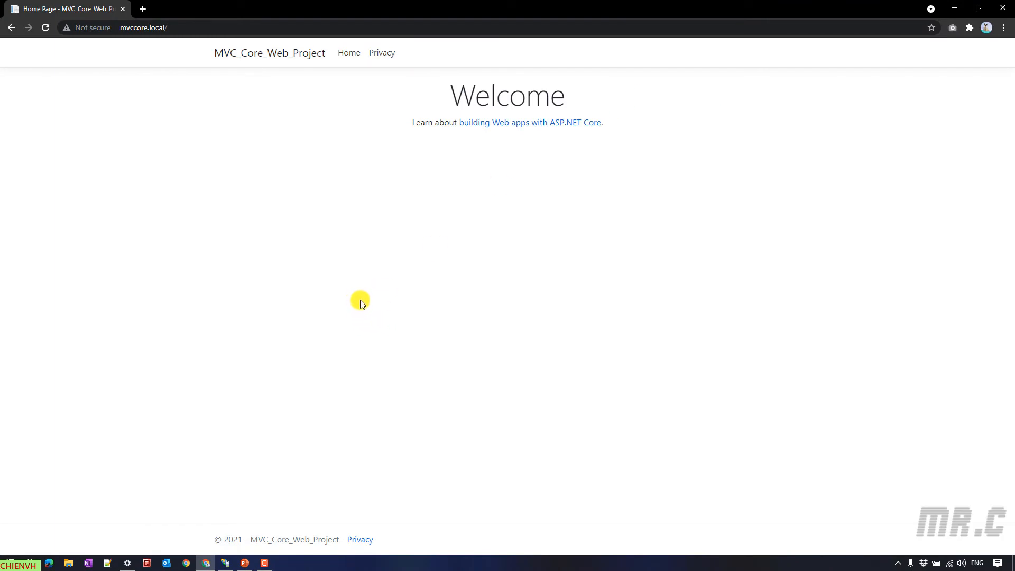
Step: Check the site's Privacy and Welcome pages, then select mvccore.local's Authentication feature in IIS Manager
{"action": "left_click", "coordinate": [381, 52]}
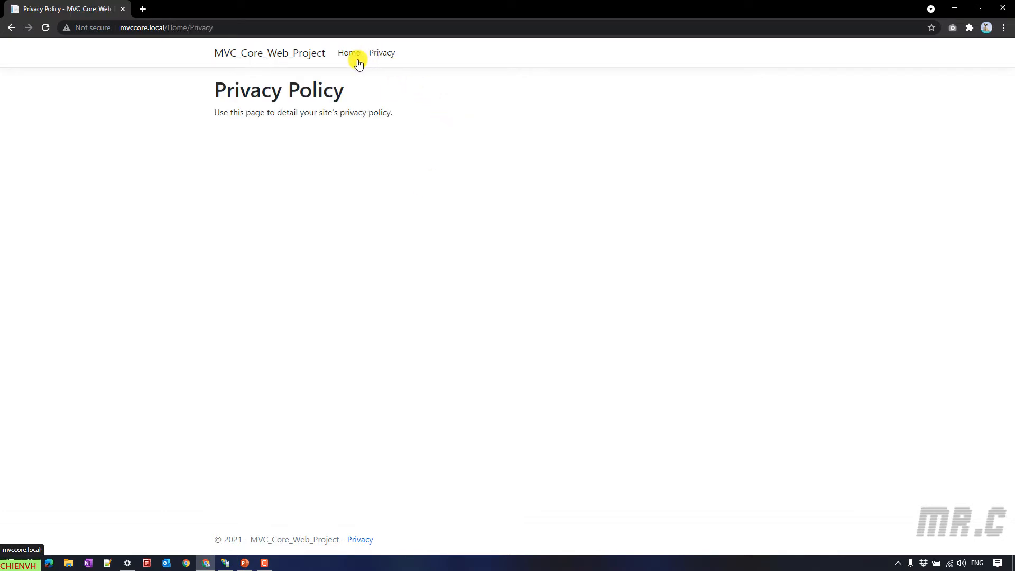
{"action": "left_click", "coordinate": [349, 52]}
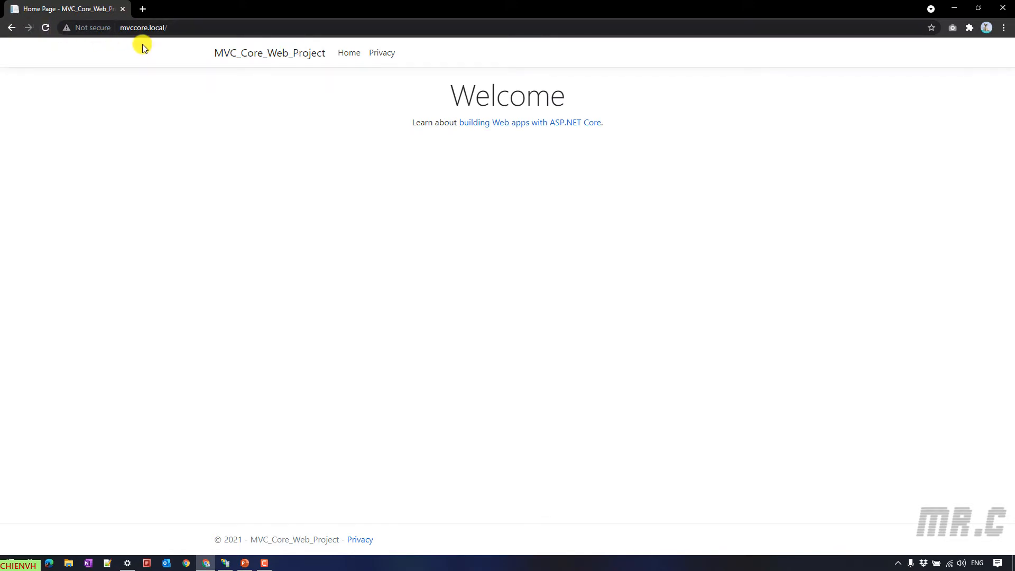
{"action": "left_click", "coordinate": [142, 27]}
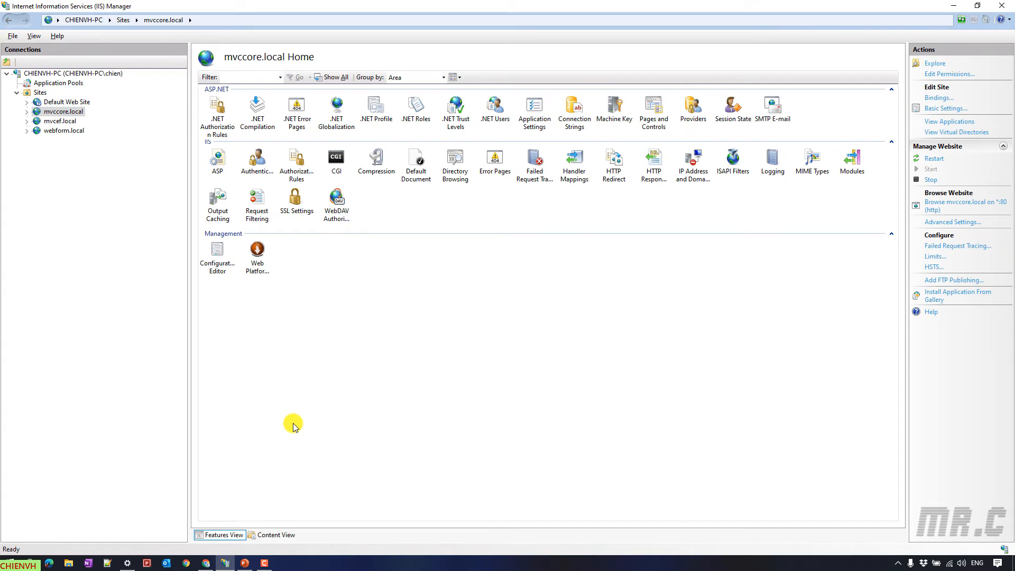
{"action": "mouse_move", "coordinate": [282, 418]}
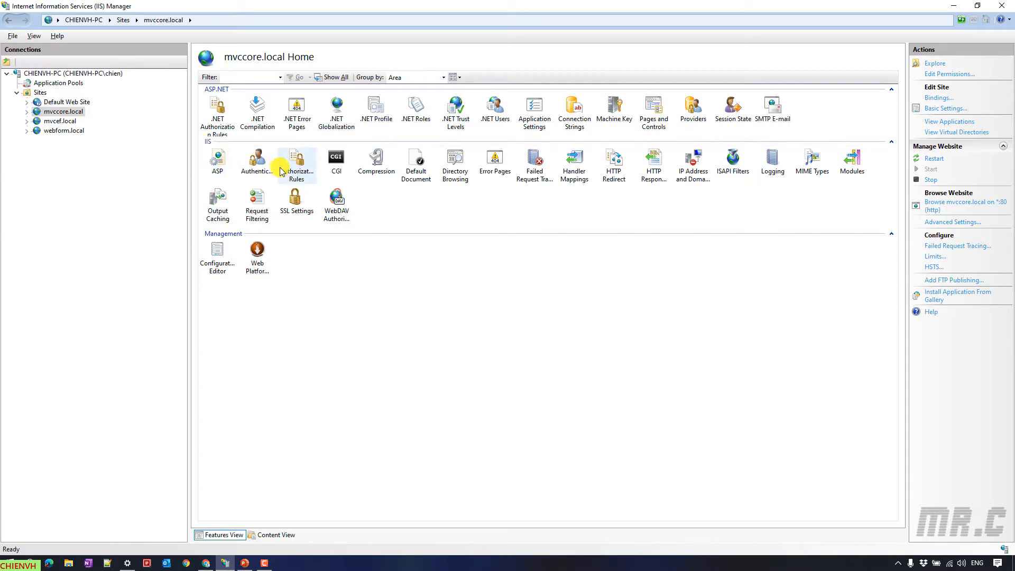
{"action": "left_click", "coordinate": [257, 160]}
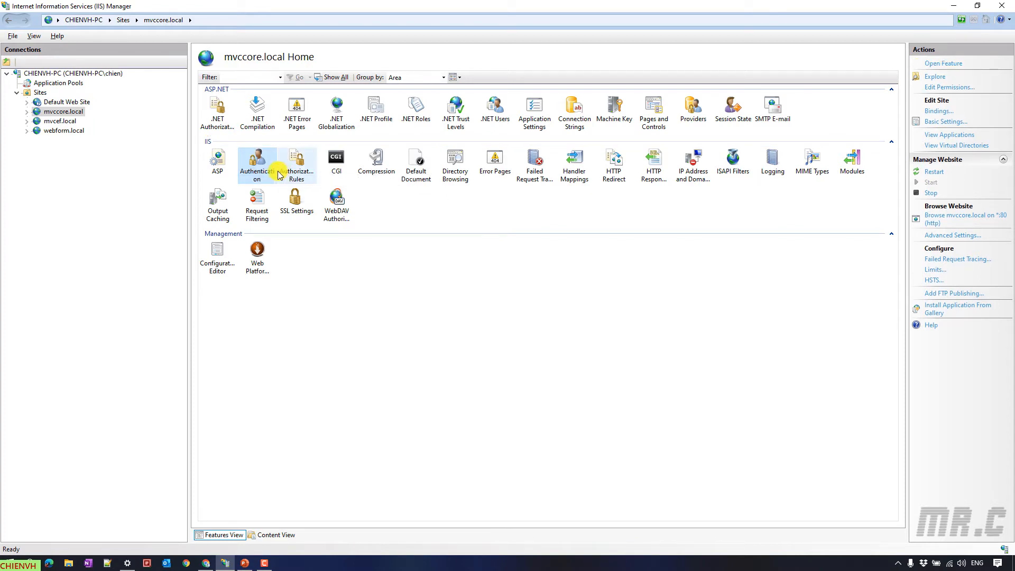
{"action": "mouse_move", "coordinate": [256, 162]}
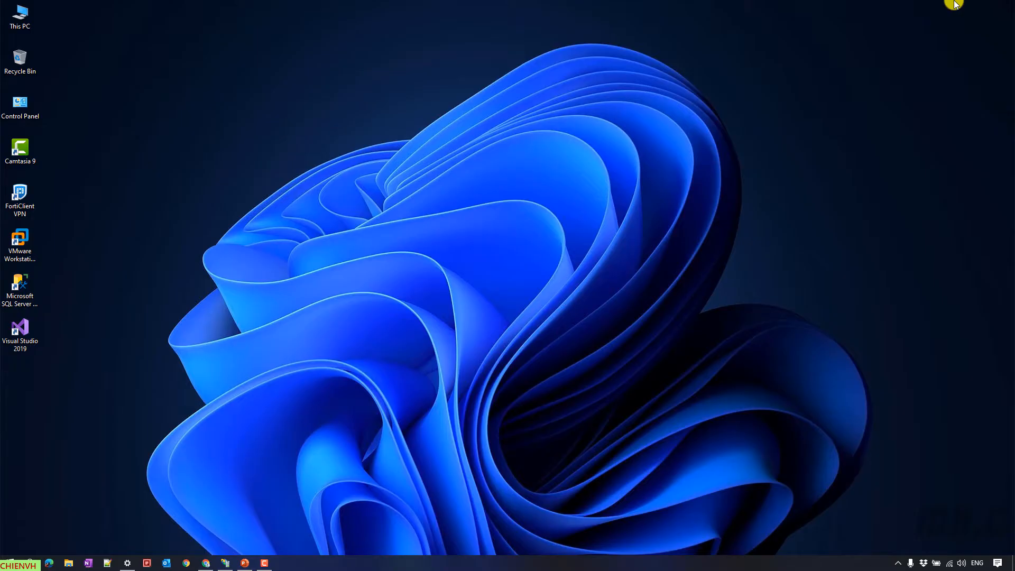
{"action": "mouse_move", "coordinate": [650, 108]}
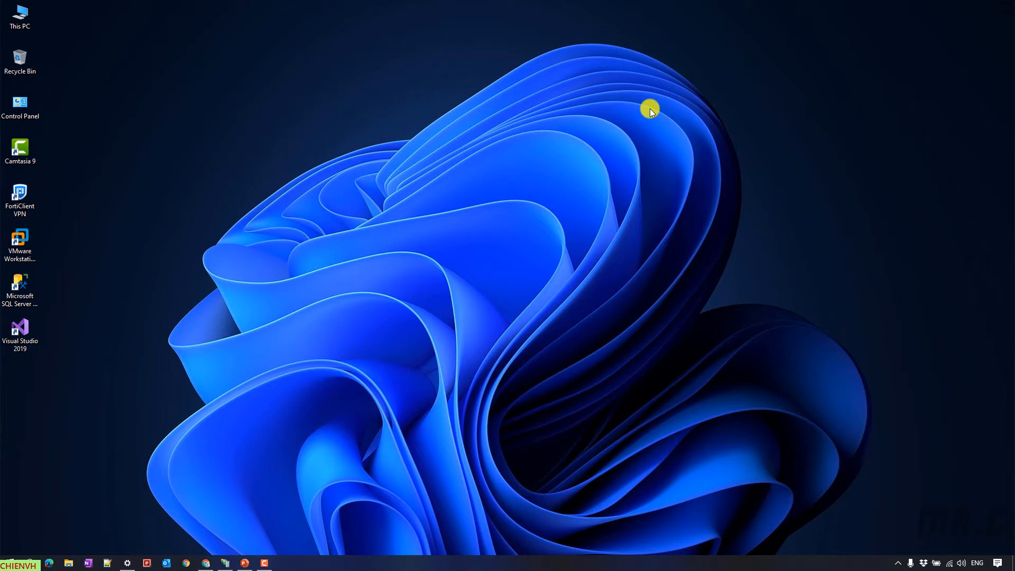
Step: Search Start for Control Panel and go to its Programs category
{"action": "left_click", "coordinate": [35, 561]}
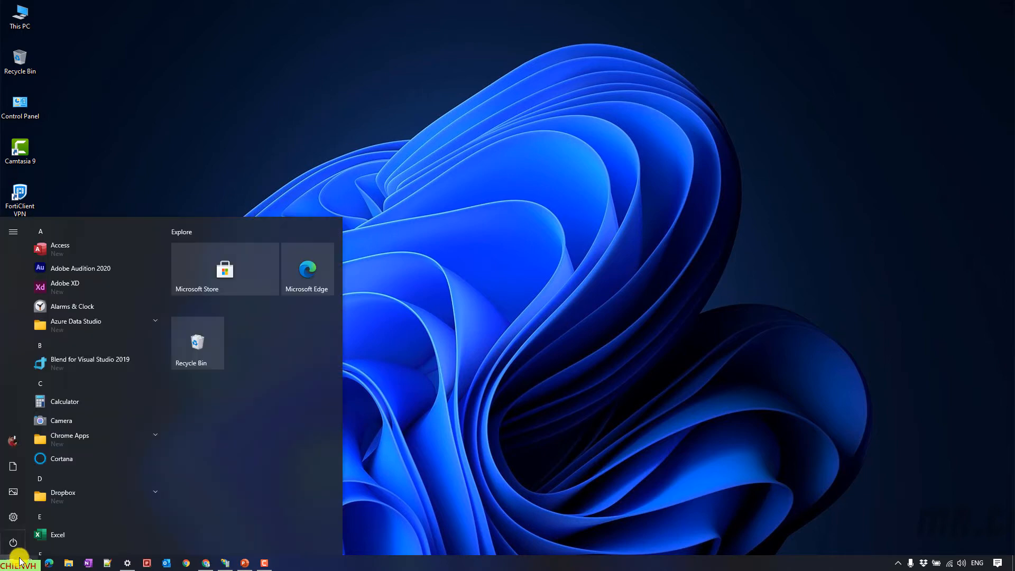
{"action": "type", "text": "con"}
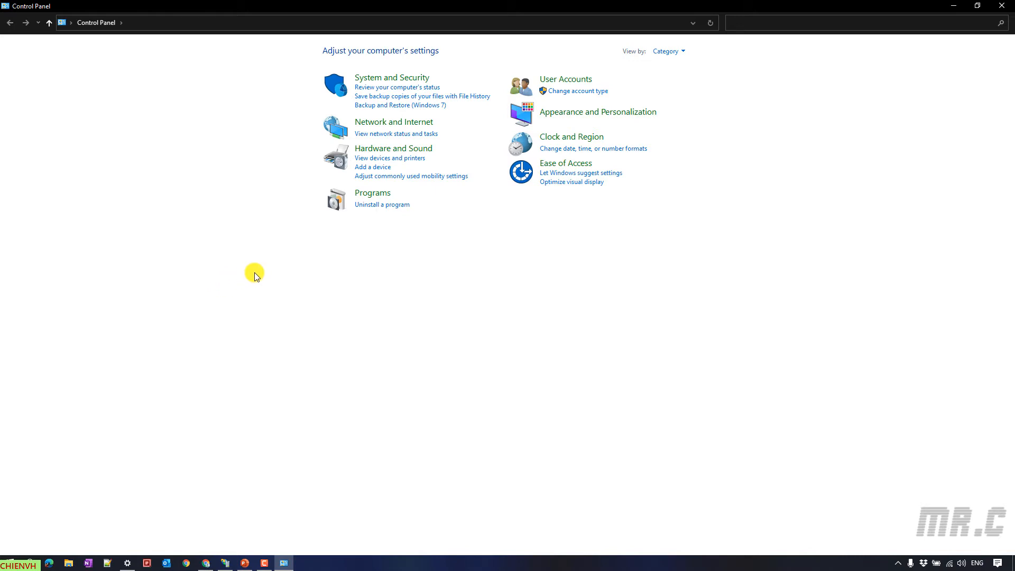
{"action": "left_click", "coordinate": [372, 193]}
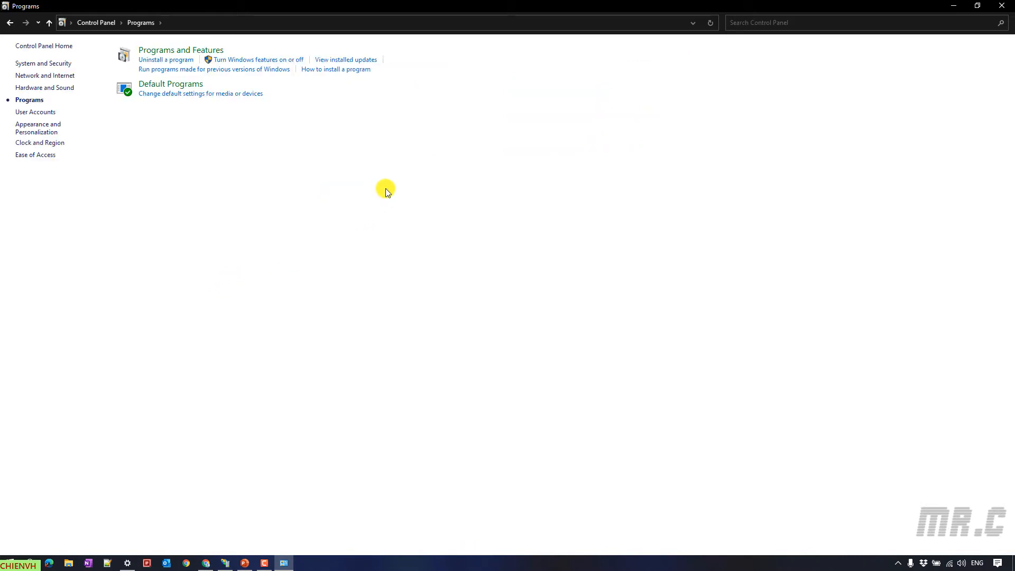
{"action": "mouse_move", "coordinate": [256, 65]}
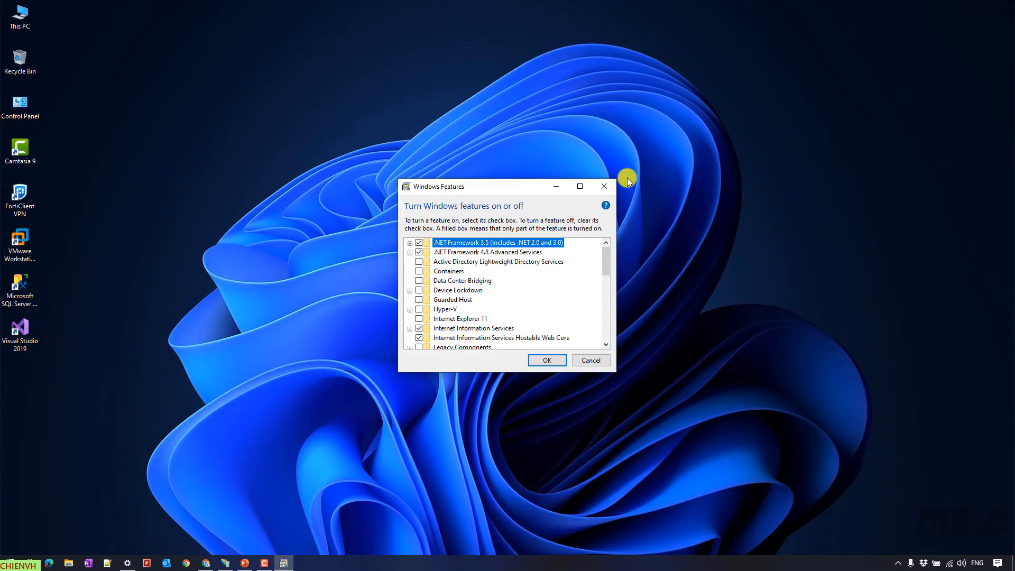
Step: Maximize Windows Features and fully turn on Internet Information Services
{"action": "left_click", "coordinate": [578, 187]}
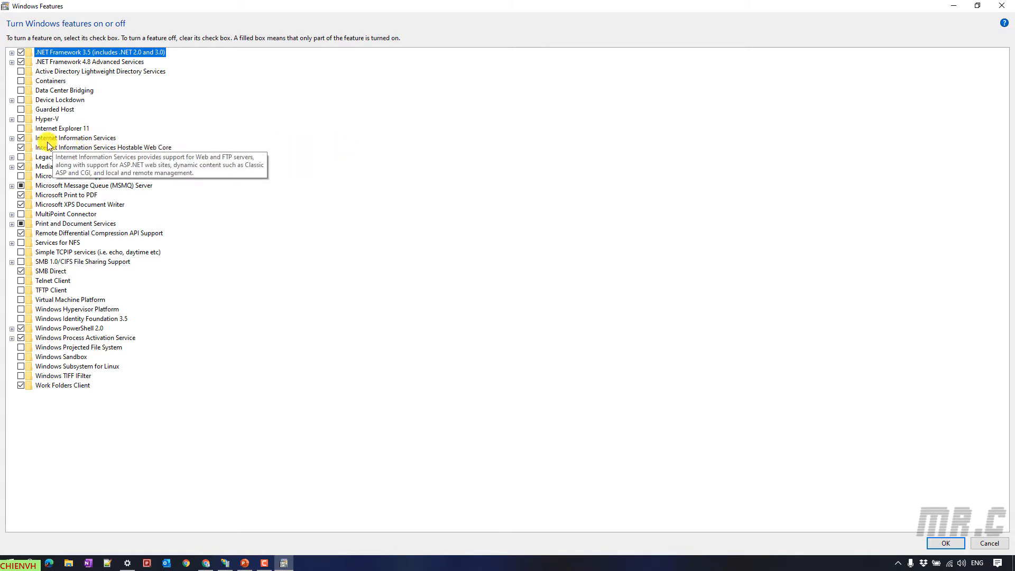
{"action": "left_click", "coordinate": [78, 138]}
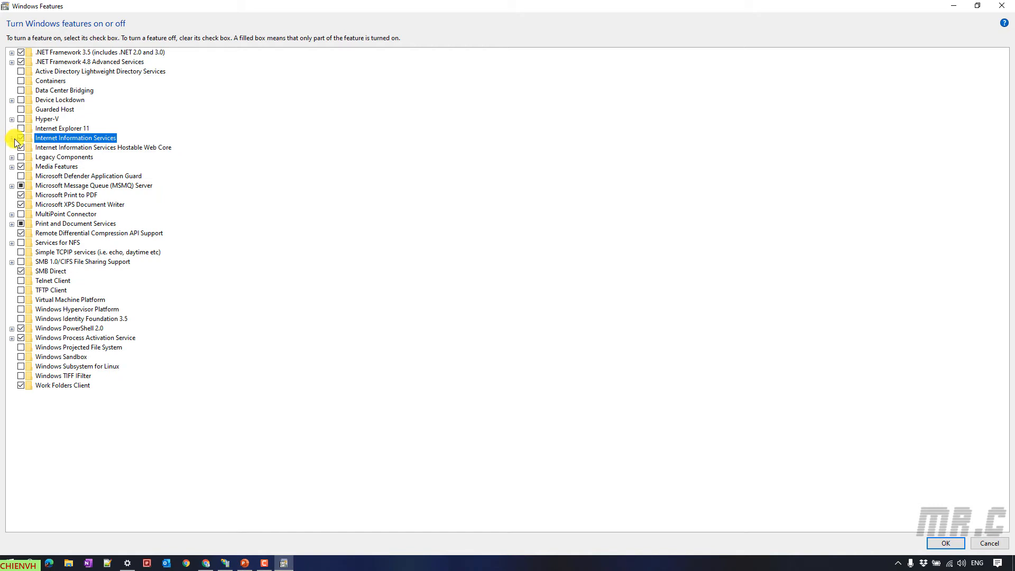
{"action": "left_click", "coordinate": [11, 138]}
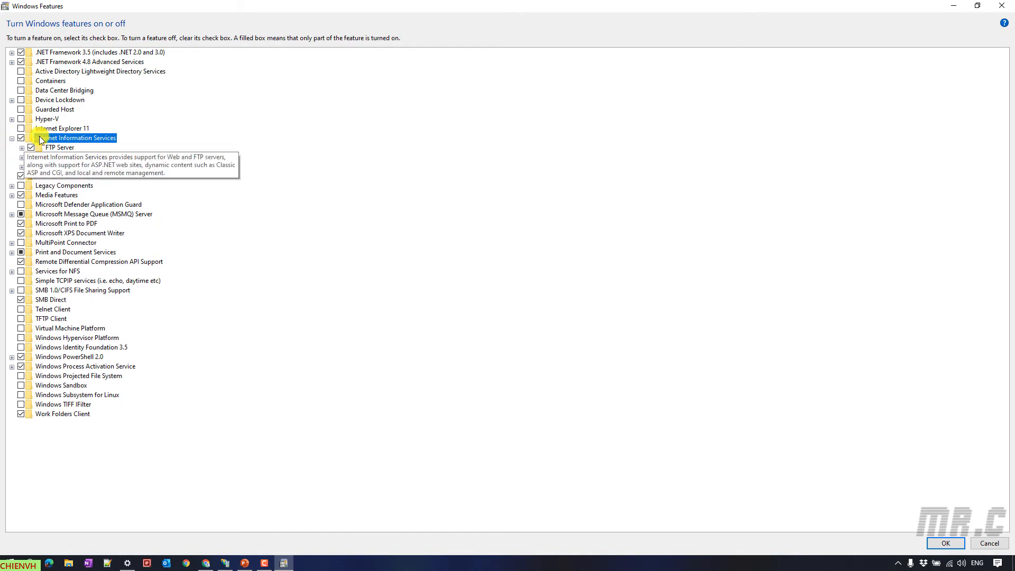
{"action": "left_click", "coordinate": [21, 137]}
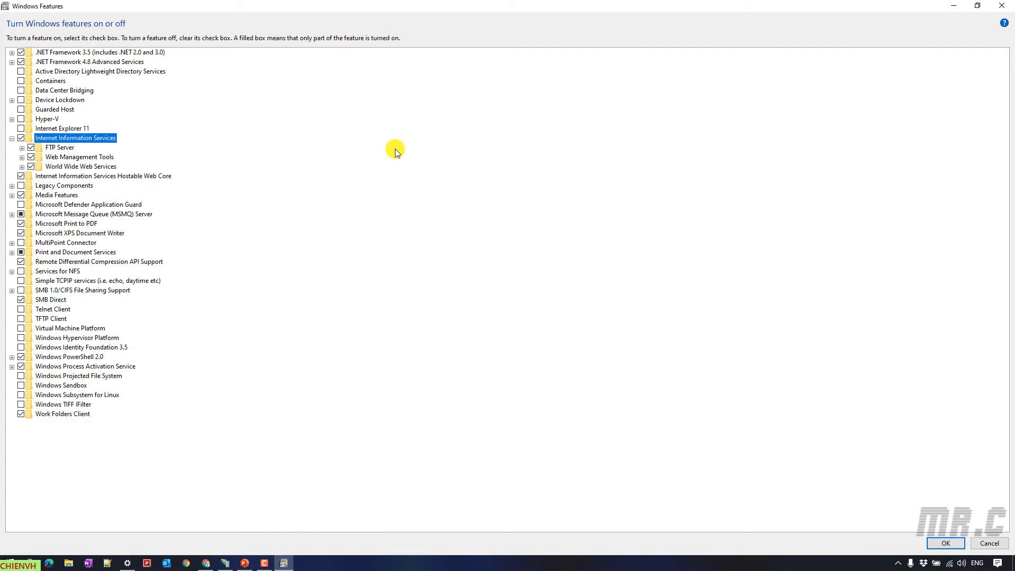
{"action": "mouse_move", "coordinate": [94, 138]}
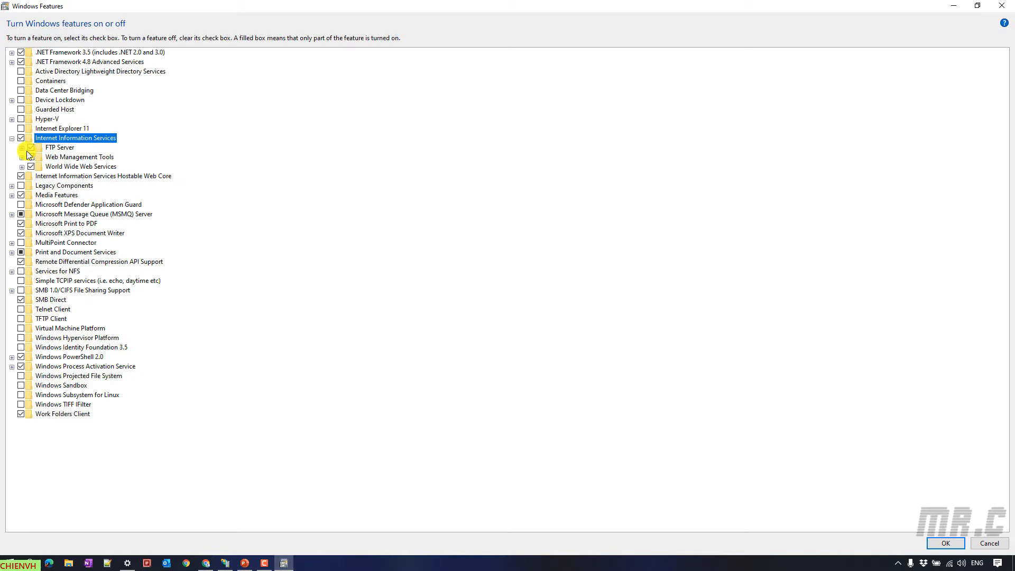
Step: Expand FTP Server, Web Management Tools and Security to verify Basic Authentication, then confirm
{"action": "left_click", "coordinate": [22, 147]}
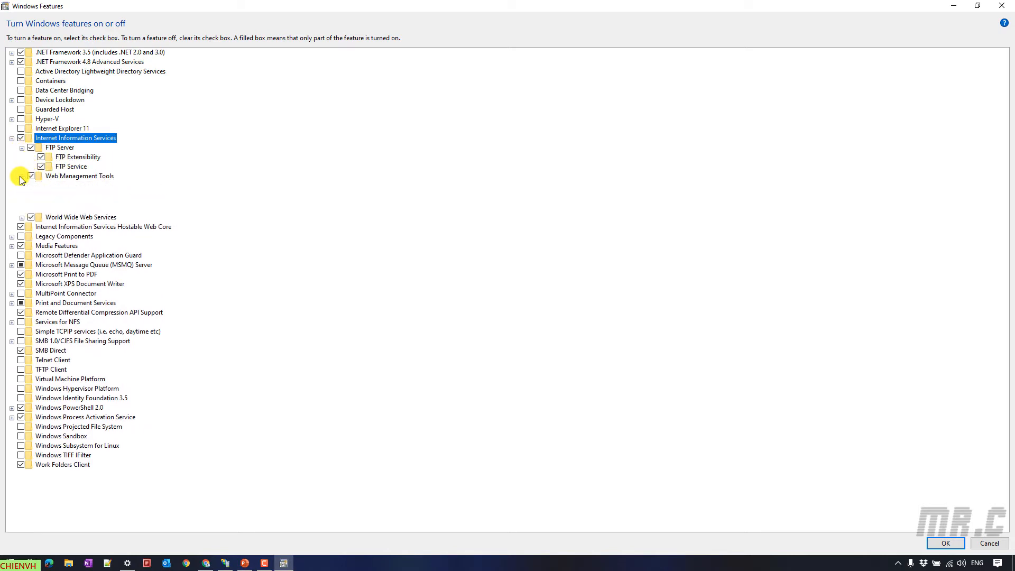
{"action": "left_click", "coordinate": [21, 176]}
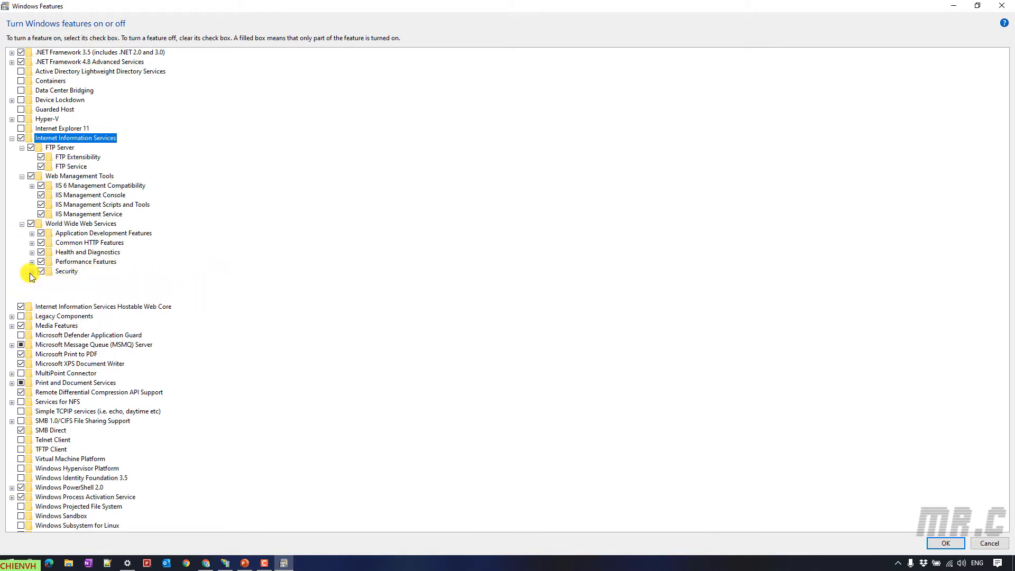
{"action": "left_click", "coordinate": [32, 271]}
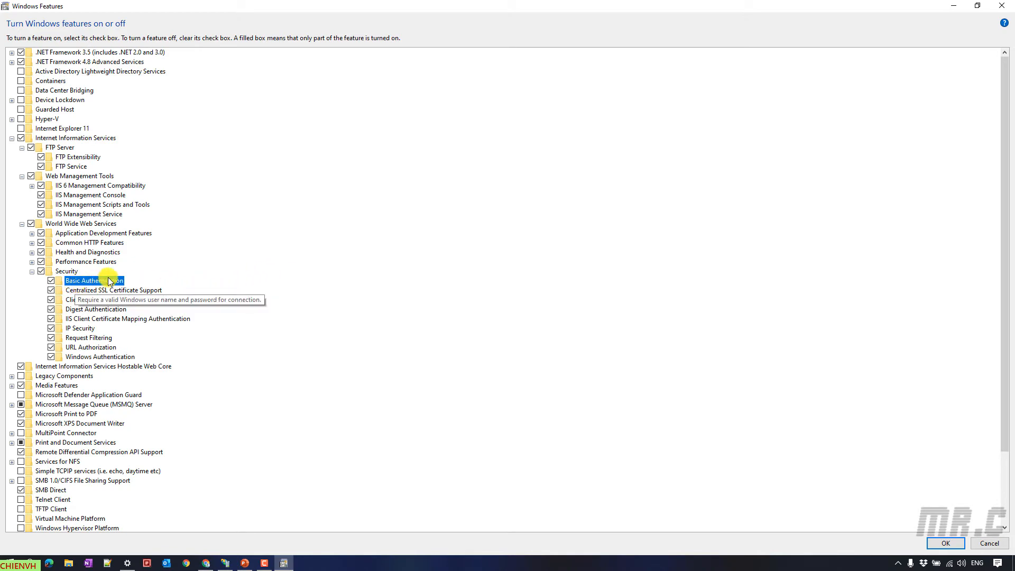
{"action": "mouse_move", "coordinate": [116, 281]}
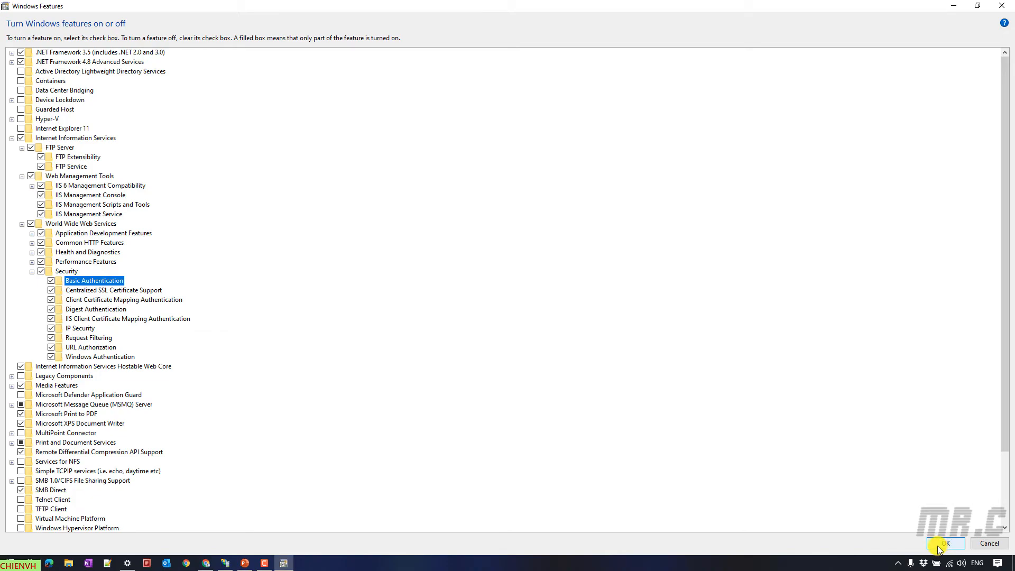
{"action": "left_click", "coordinate": [942, 543]}
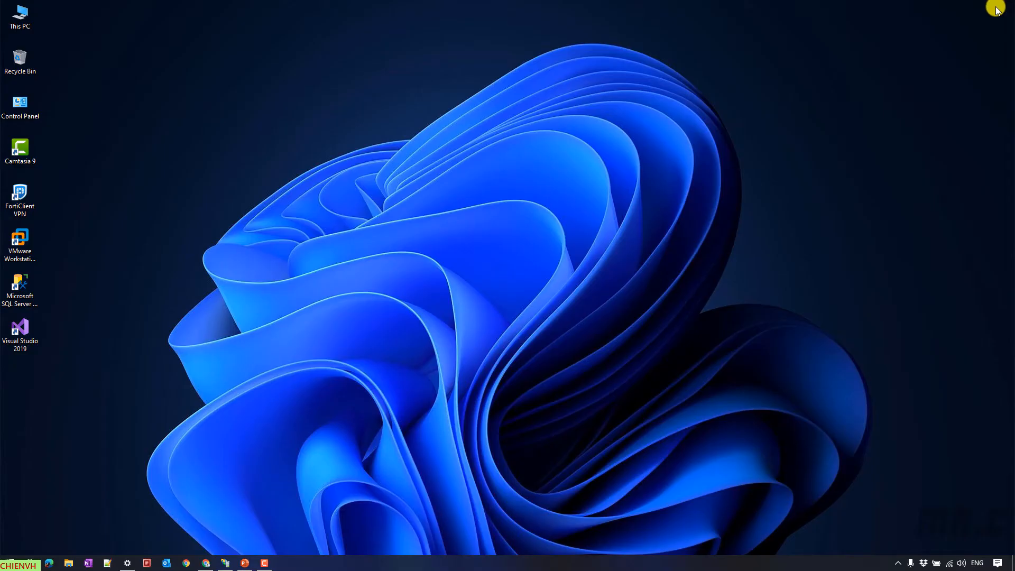
{"action": "mouse_move", "coordinate": [835, 49]}
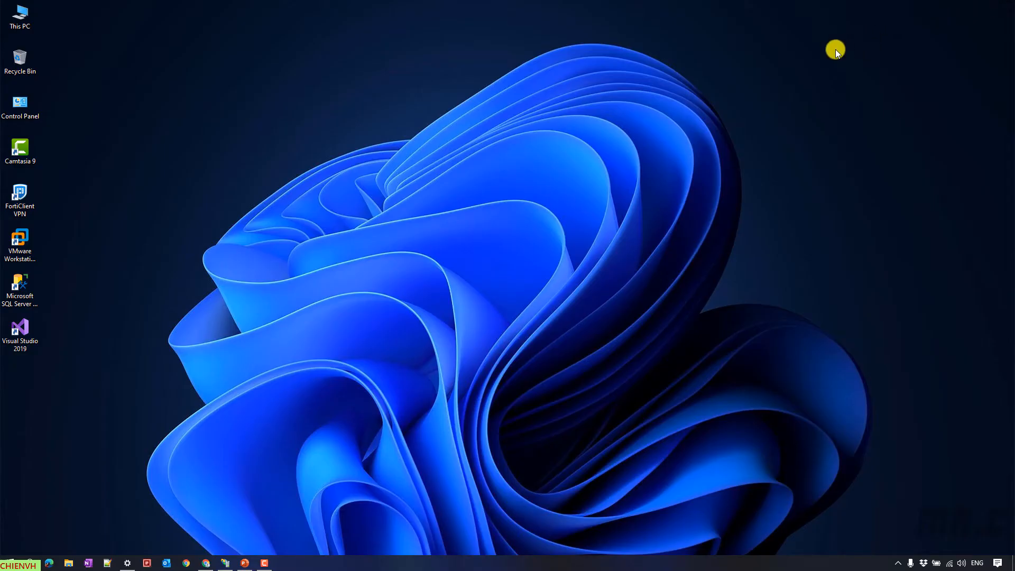
{"action": "mouse_move", "coordinate": [447, 230]}
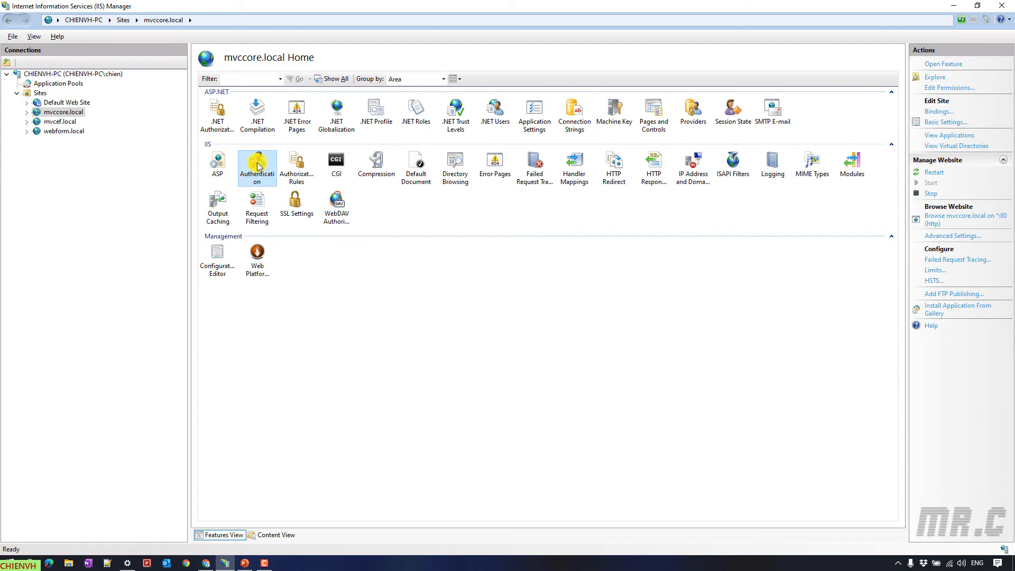
Step: Disable Anonymous Authentication and enable Basic Authentication for mvccore.local
{"action": "double_click", "coordinate": [257, 164]}
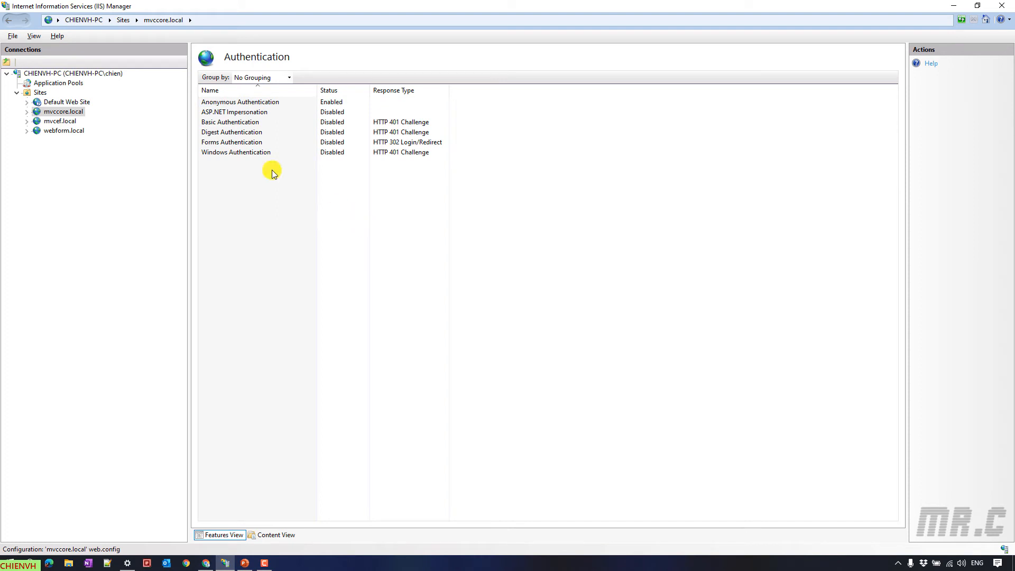
{"action": "left_click", "coordinate": [239, 102]}
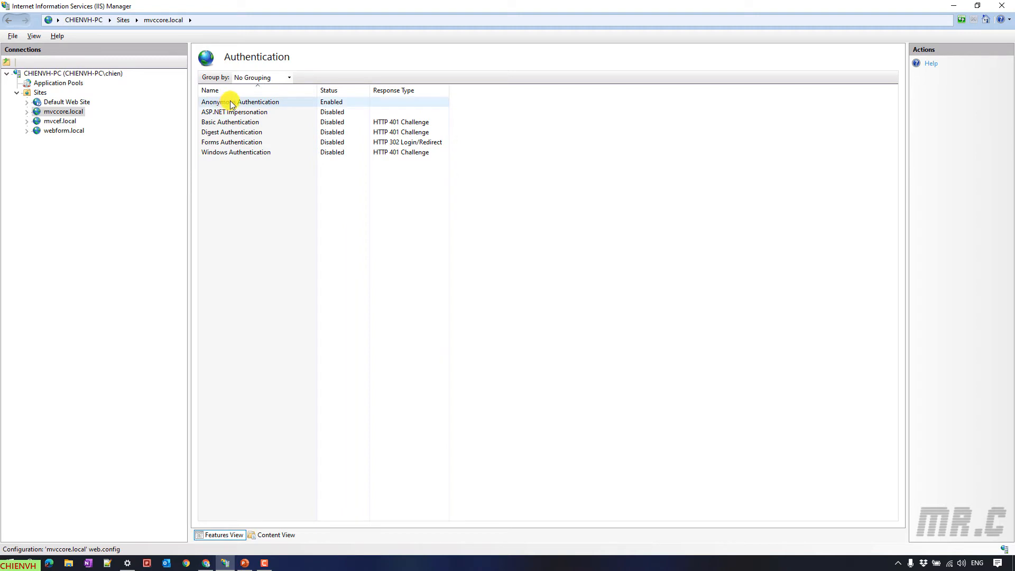
{"action": "left_click", "coordinate": [240, 101]}
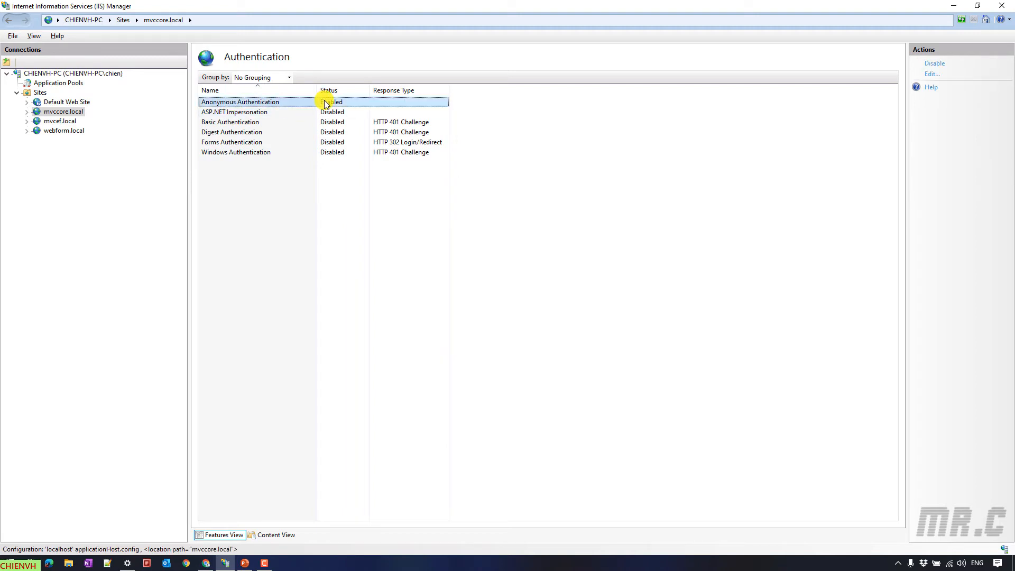
{"action": "left_click", "coordinate": [933, 63]}
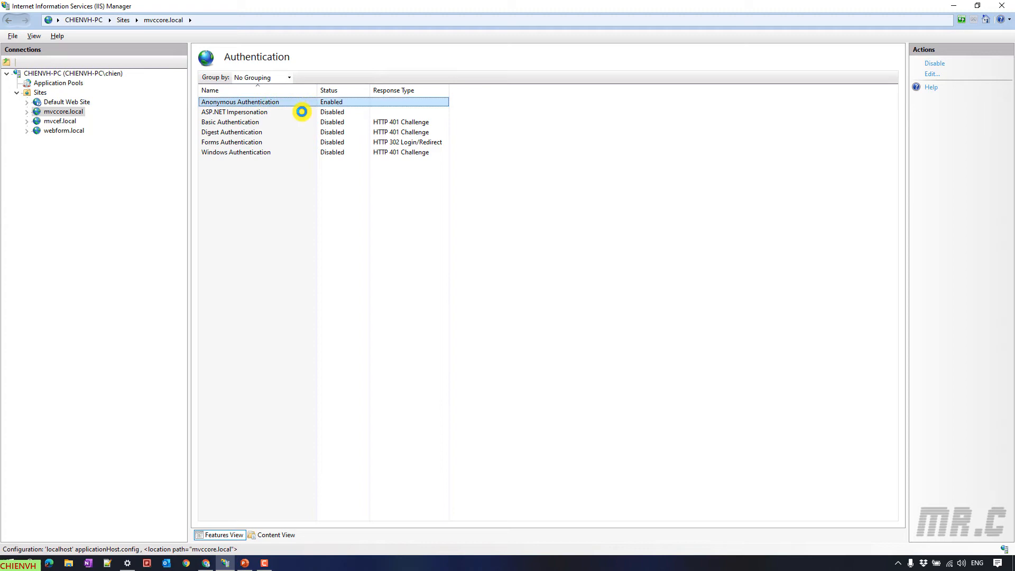
{"action": "left_click", "coordinate": [934, 63]}
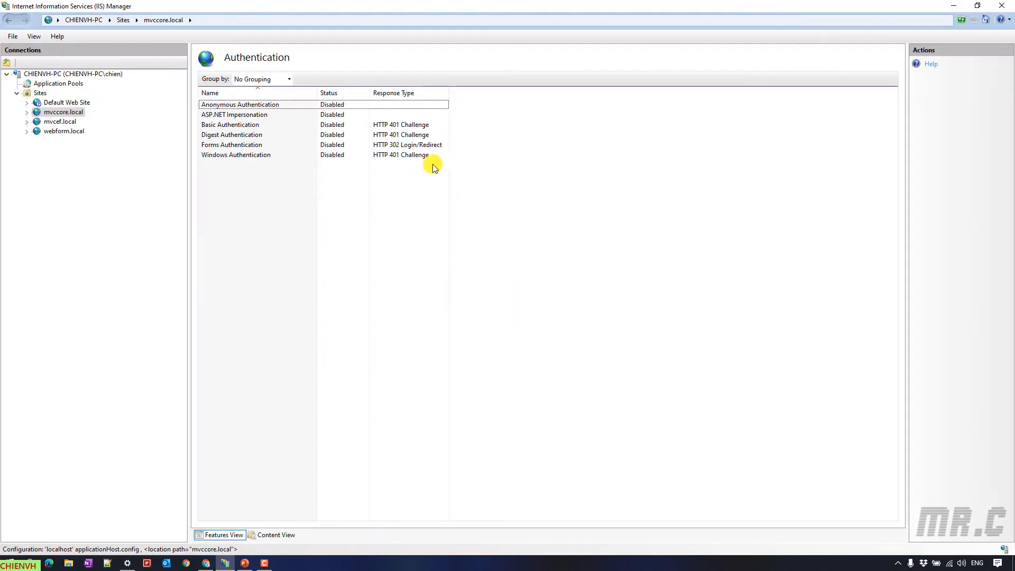
{"action": "left_click", "coordinate": [230, 124]}
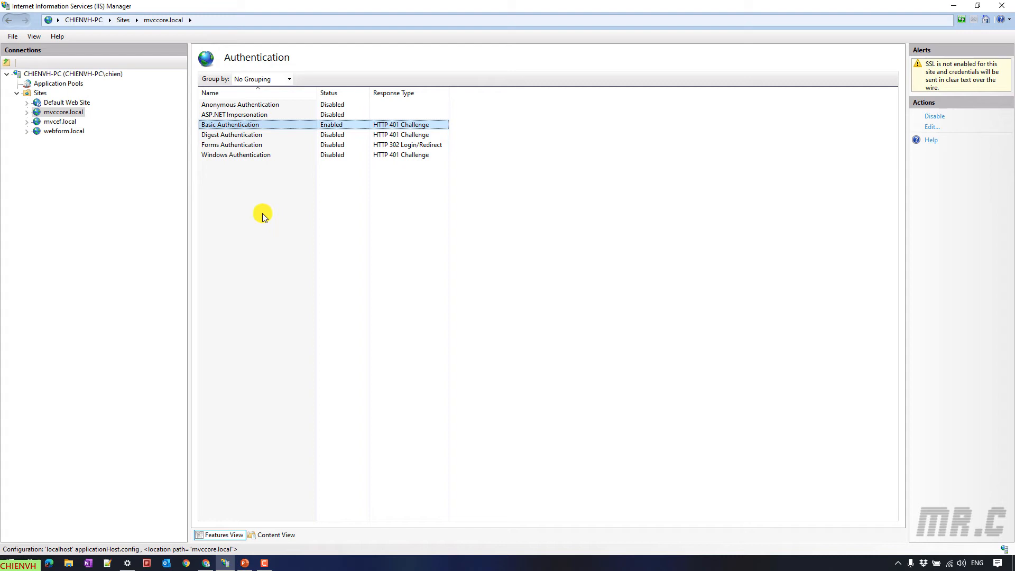
{"action": "mouse_move", "coordinate": [248, 125]}
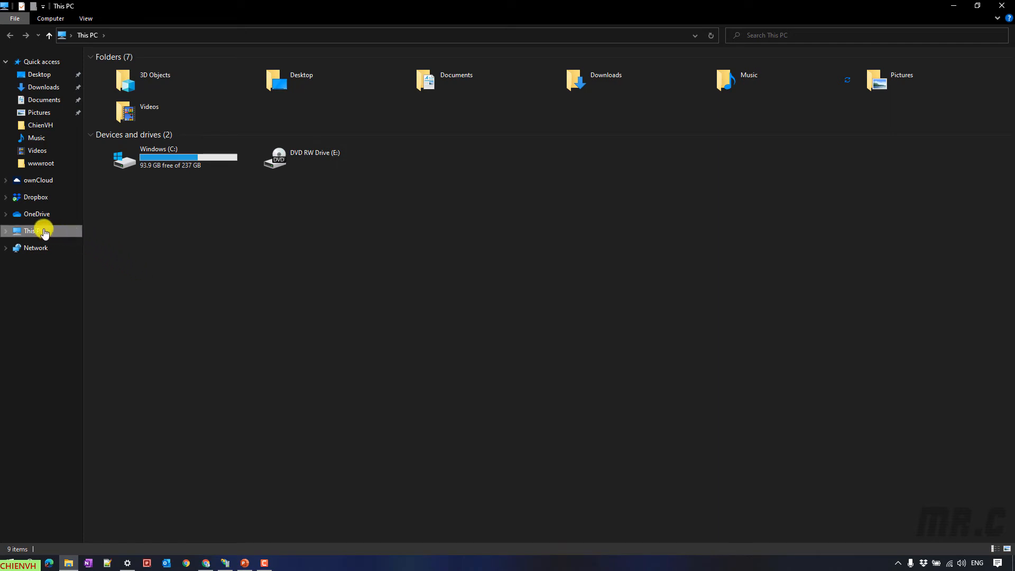
Step: Bring up the context menu for This PC in File Explorer
{"action": "right_click", "coordinate": [29, 231]}
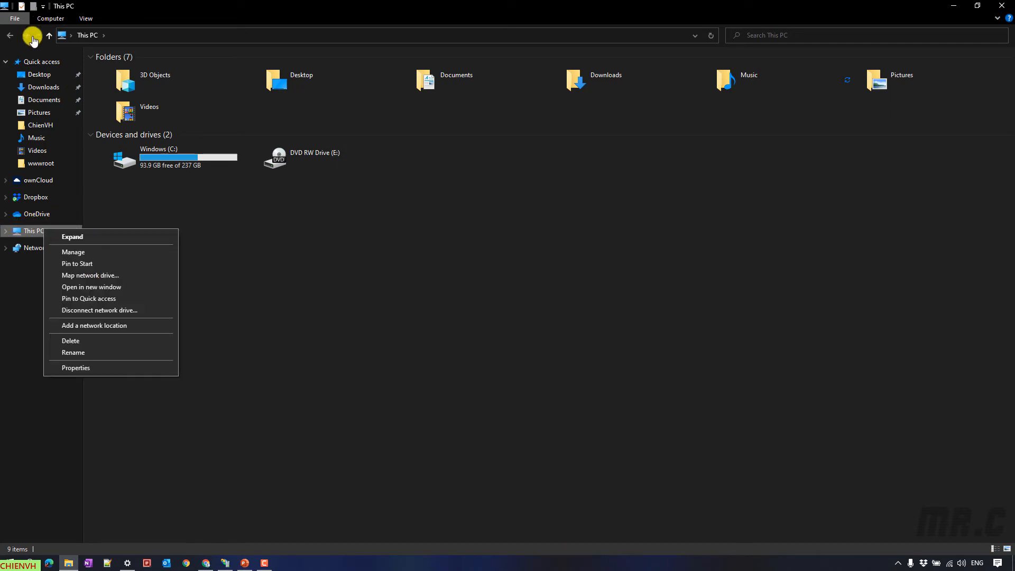
{"action": "mouse_move", "coordinate": [14, 256]}
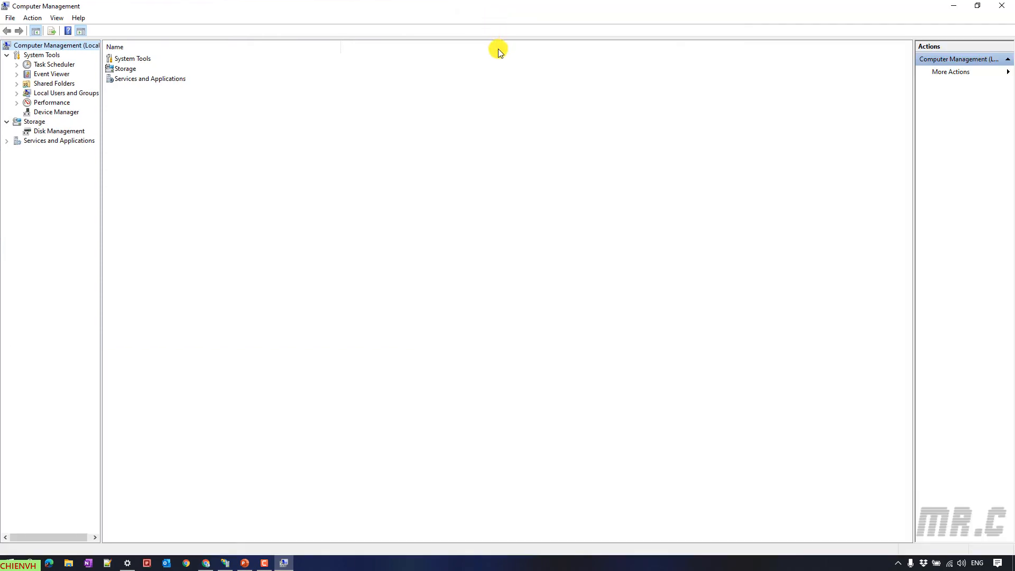
{"action": "mouse_move", "coordinate": [109, 188]}
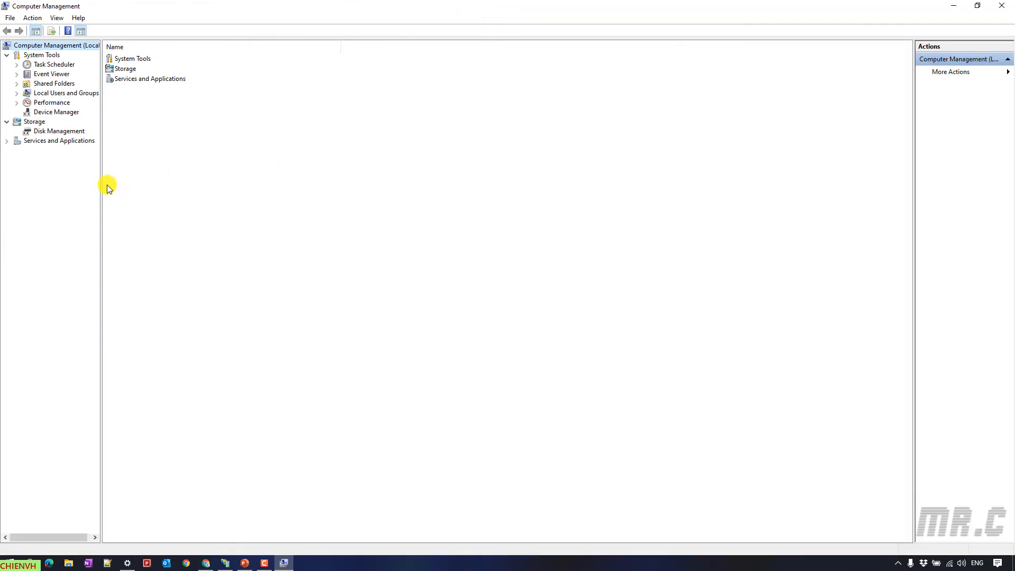
{"action": "mouse_move", "coordinate": [103, 180]}
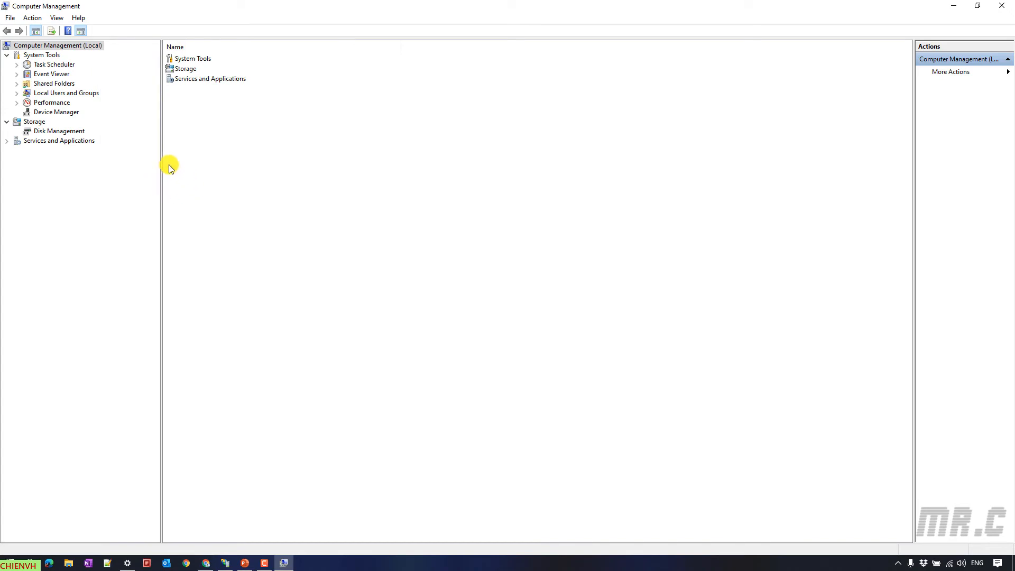
{"action": "mouse_move", "coordinate": [75, 102]}
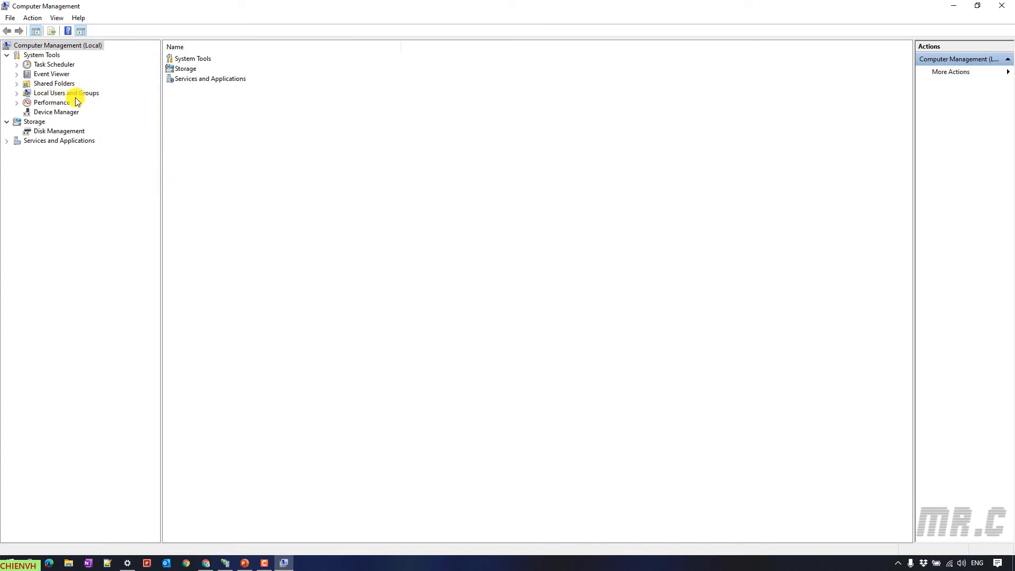
Step: Show Local Users and Groups > Users and start a New User
{"action": "left_click", "coordinate": [16, 93]}
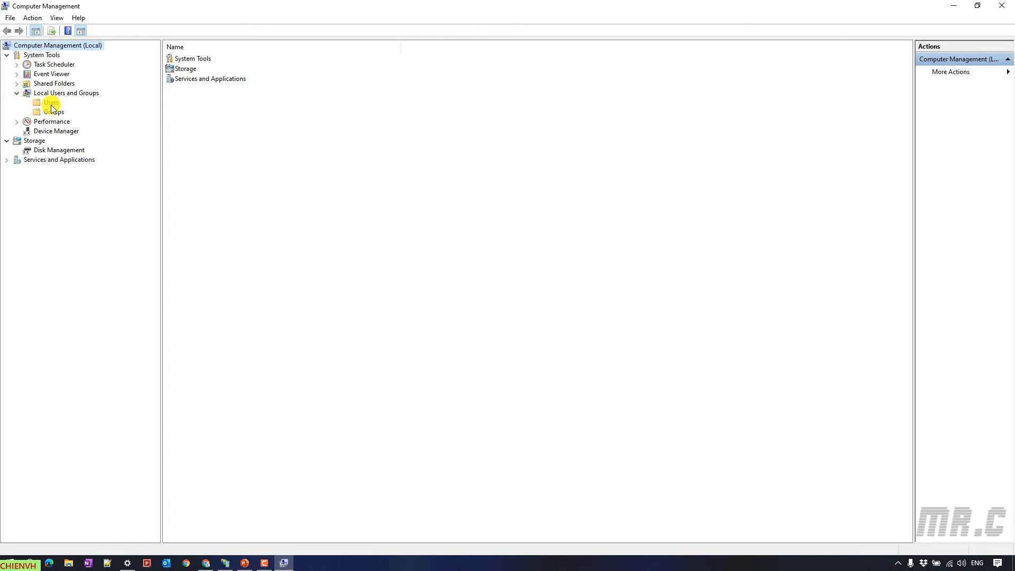
{"action": "left_click", "coordinate": [52, 102]}
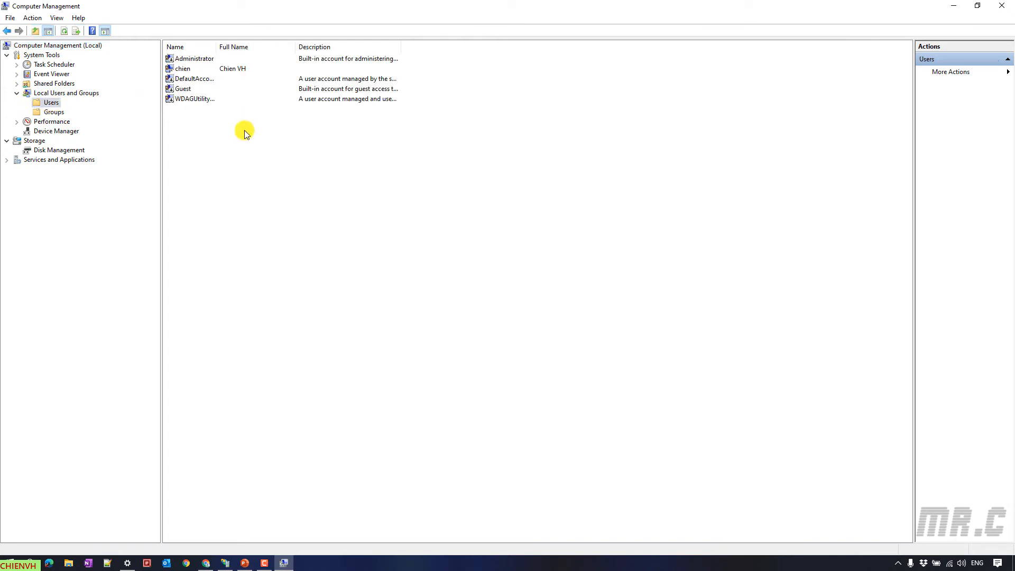
{"action": "right_click", "coordinate": [244, 132]}
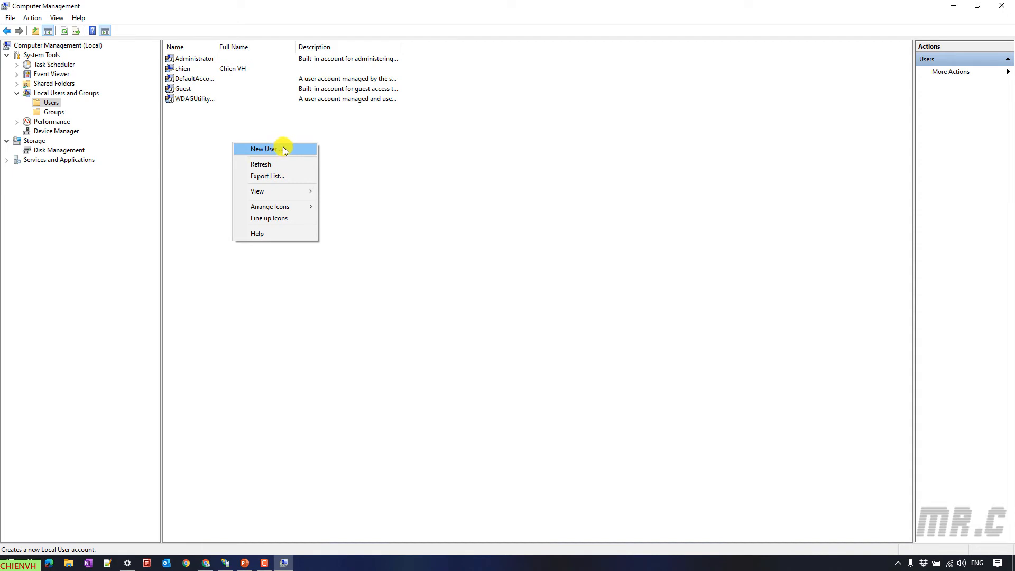
{"action": "left_click", "coordinate": [262, 149]}
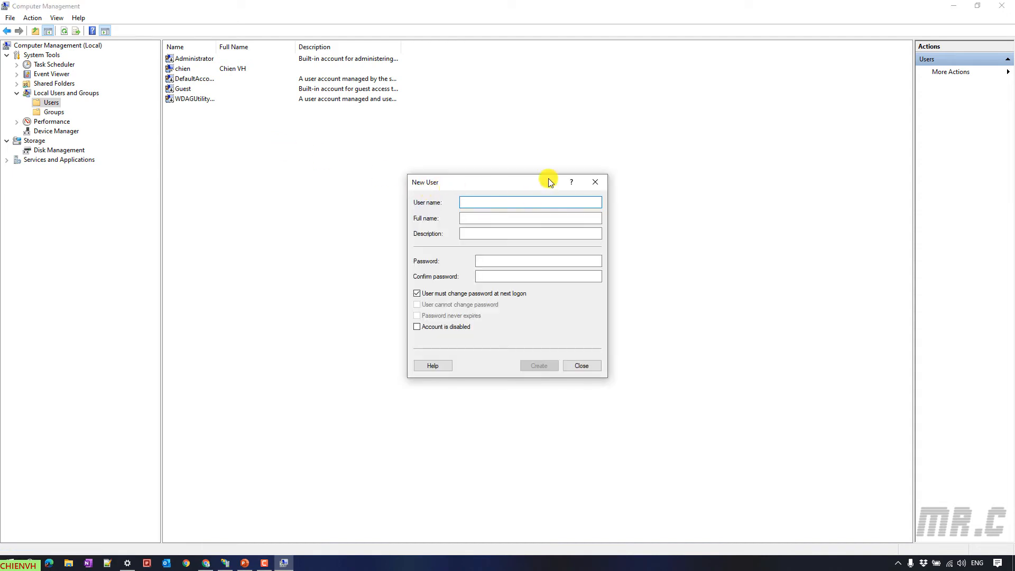
Step: Create user 'test' with a password and no forced password change at next logon
{"action": "type", "text": "test"}
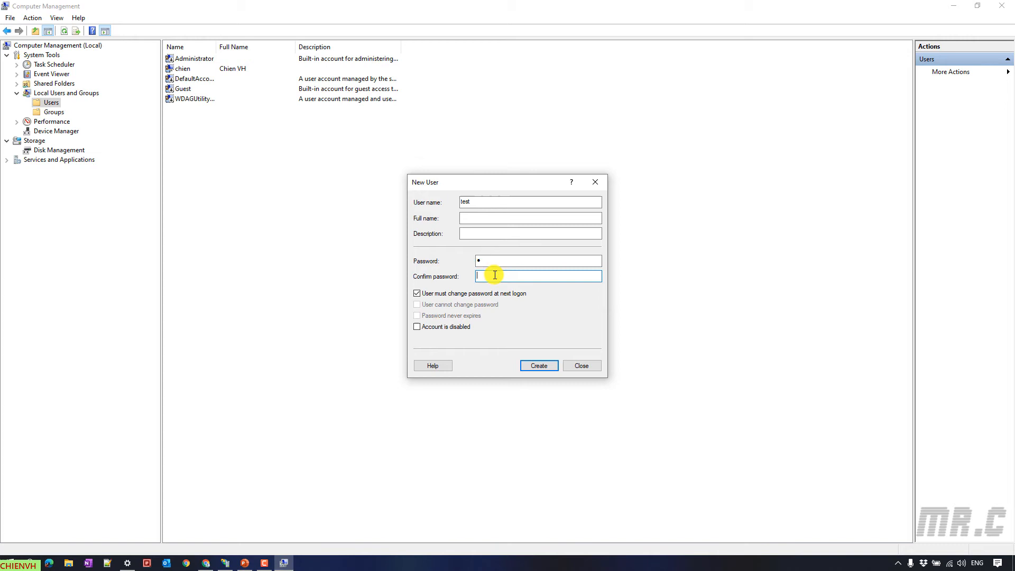
{"action": "type", "text": "•"}
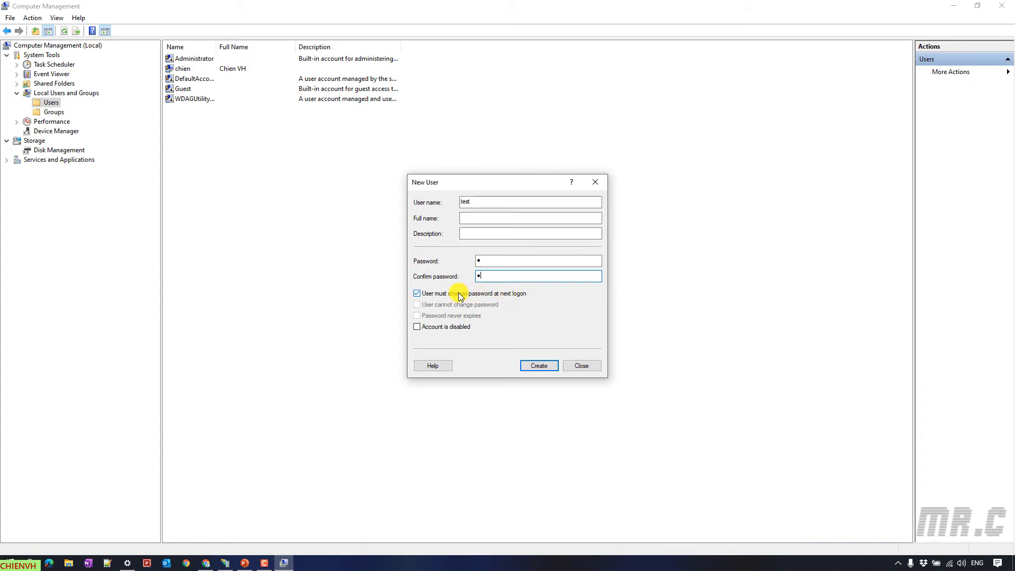
{"action": "left_click", "coordinate": [417, 294]}
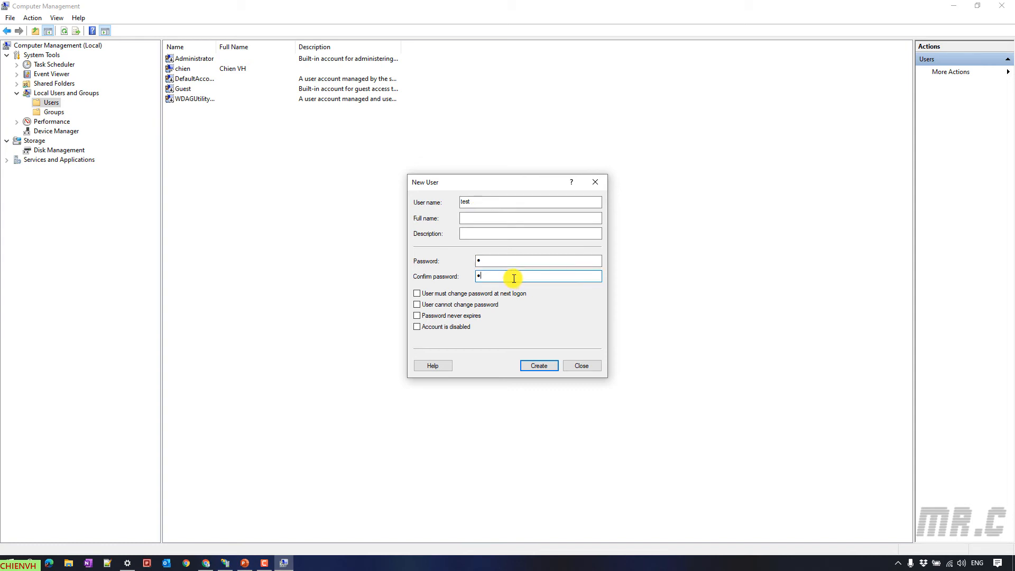
{"action": "left_click", "coordinate": [538, 365]}
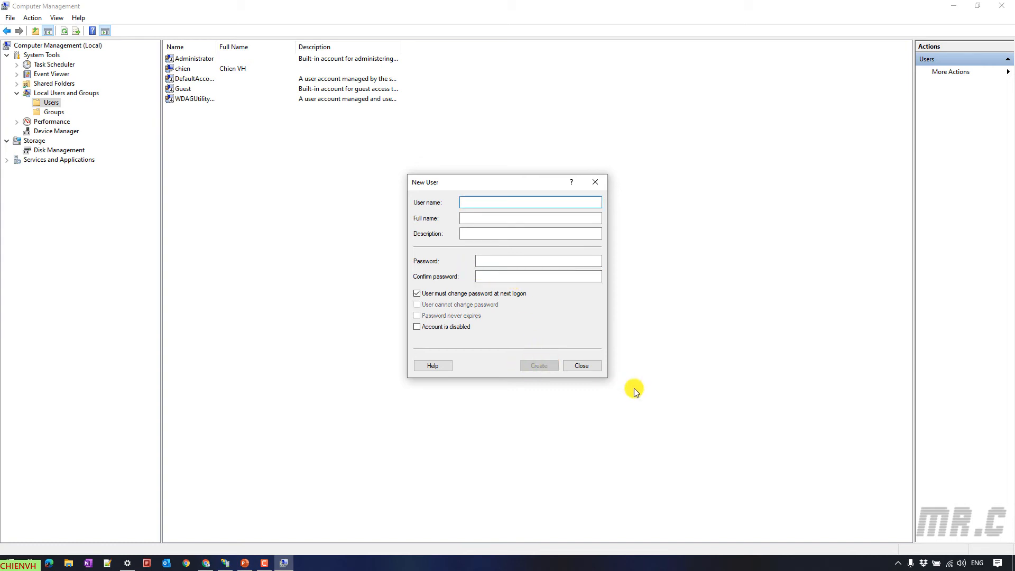
{"action": "left_click", "coordinate": [580, 366]}
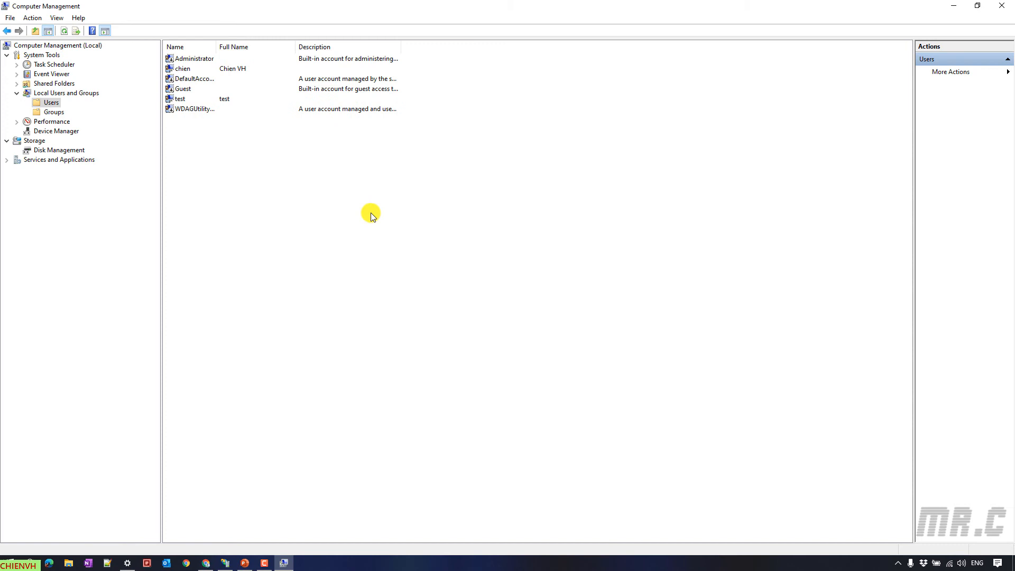
{"action": "left_click", "coordinate": [181, 99]}
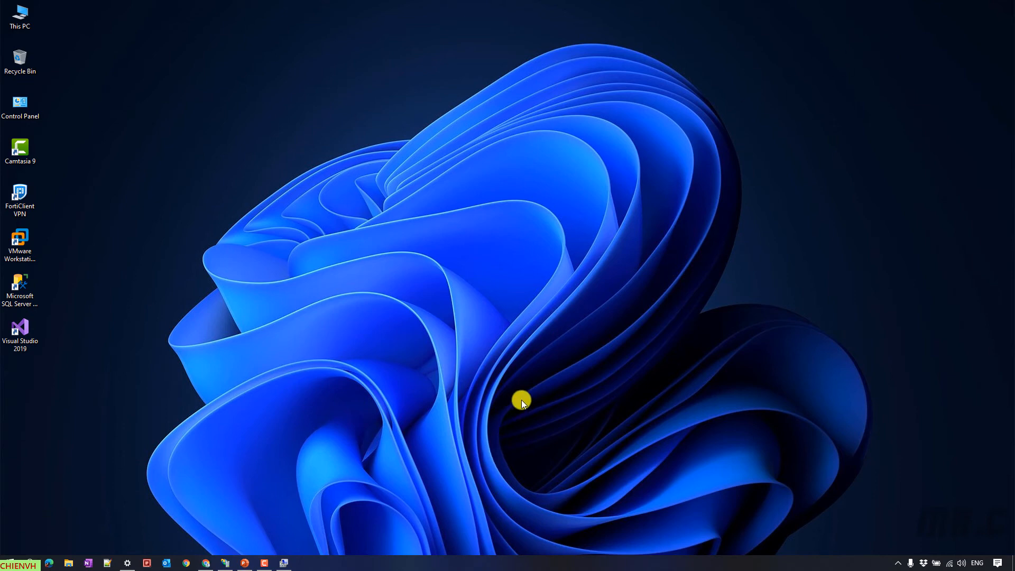
{"action": "mouse_move", "coordinate": [205, 562]}
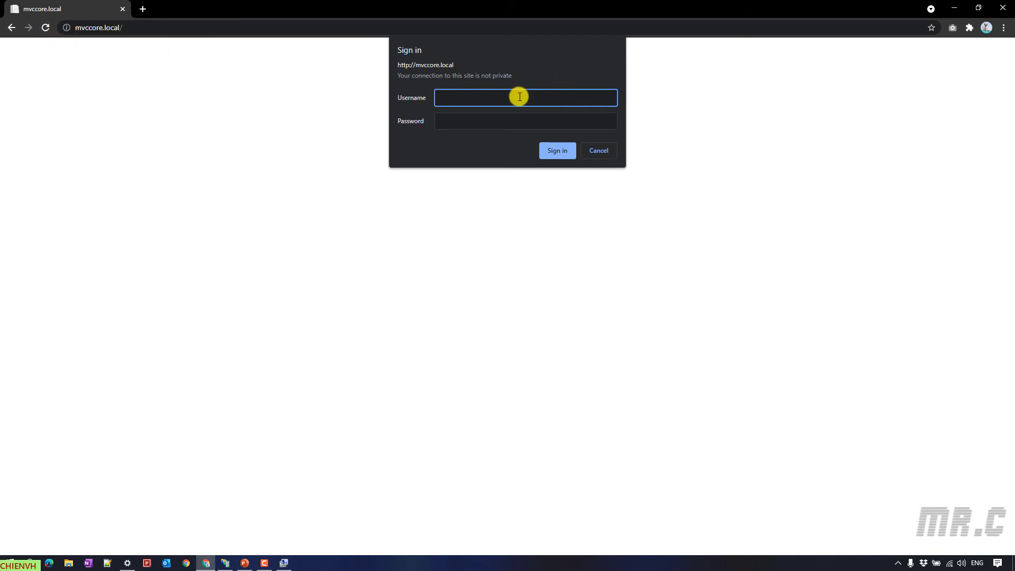
{"action": "mouse_move", "coordinate": [479, 119]}
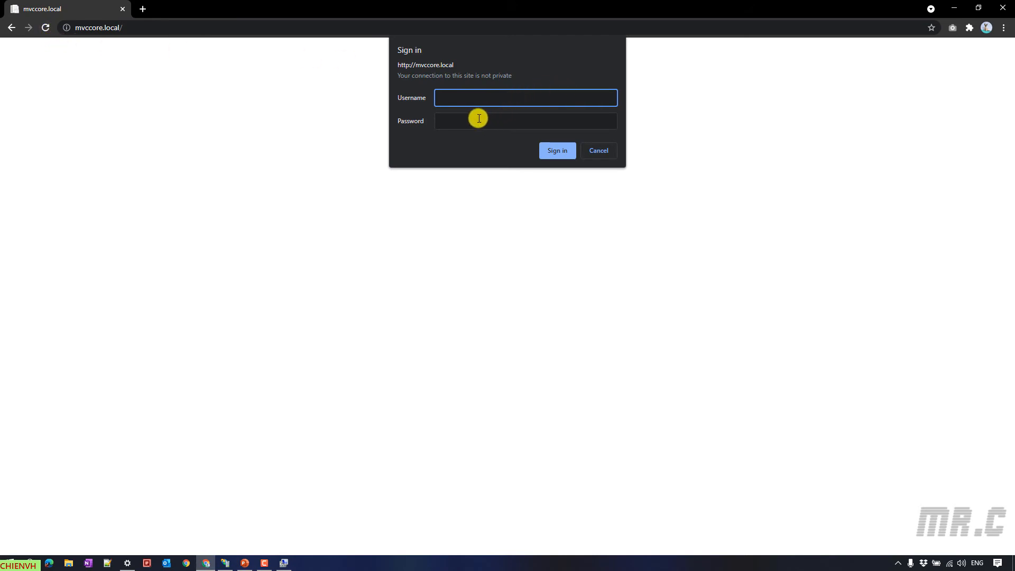
{"action": "mouse_move", "coordinate": [202, 63]}
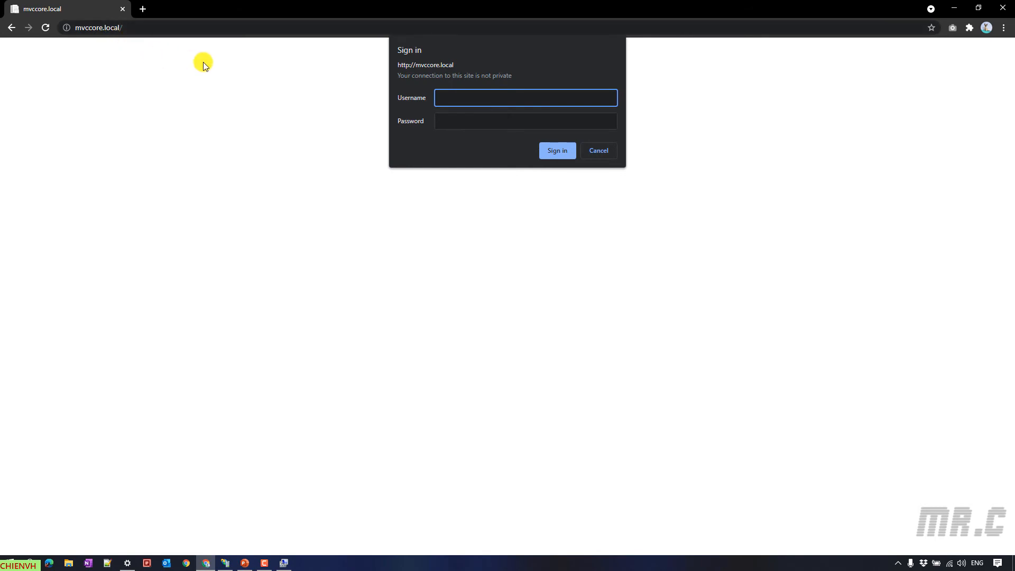
{"action": "mouse_move", "coordinate": [499, 91]}
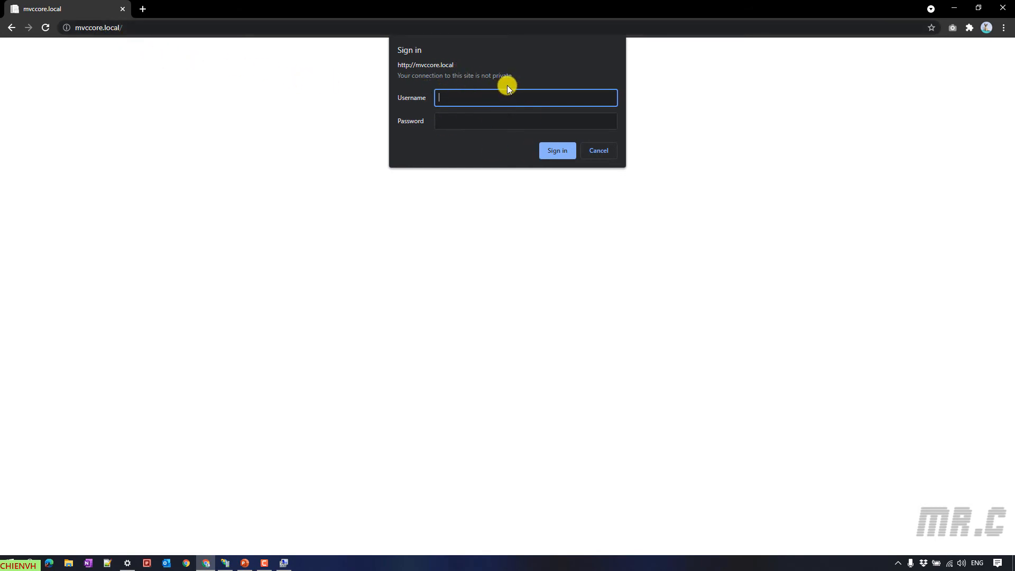
{"action": "mouse_move", "coordinate": [476, 99]}
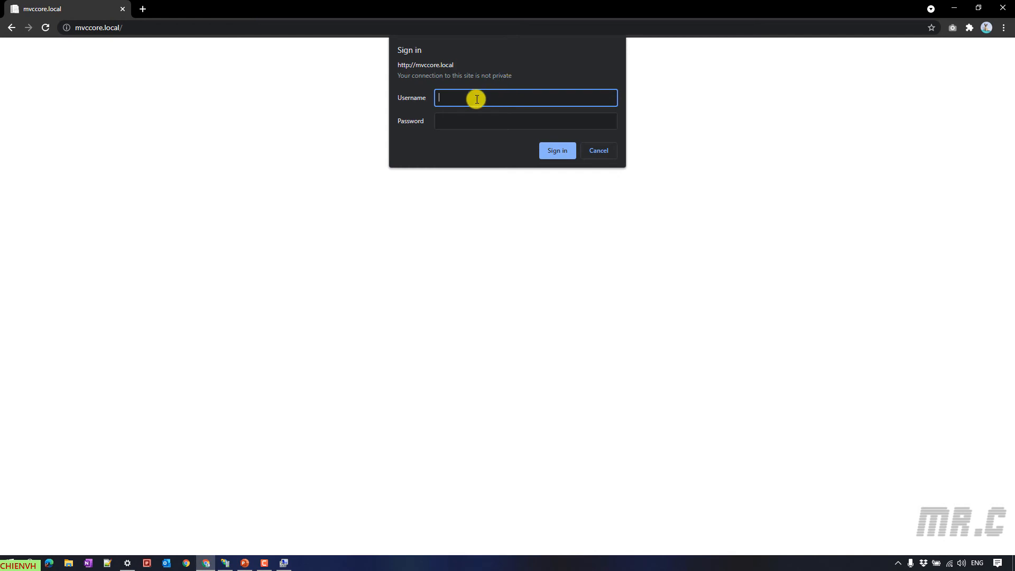
{"action": "mouse_move", "coordinate": [449, 110]}
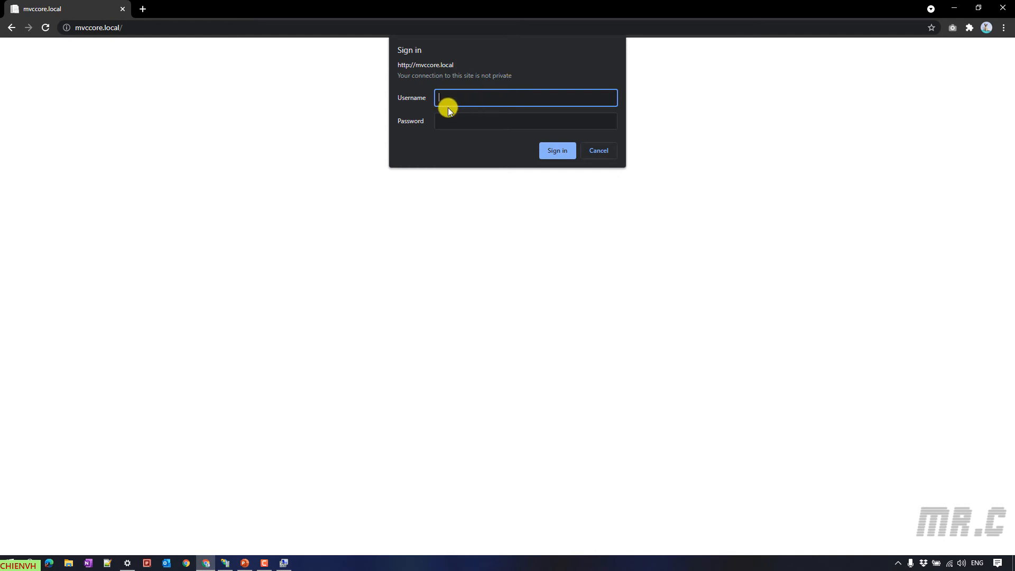
Step: Sign in to mvccore.local as 'test' with its password
{"action": "type", "text": "tes"}
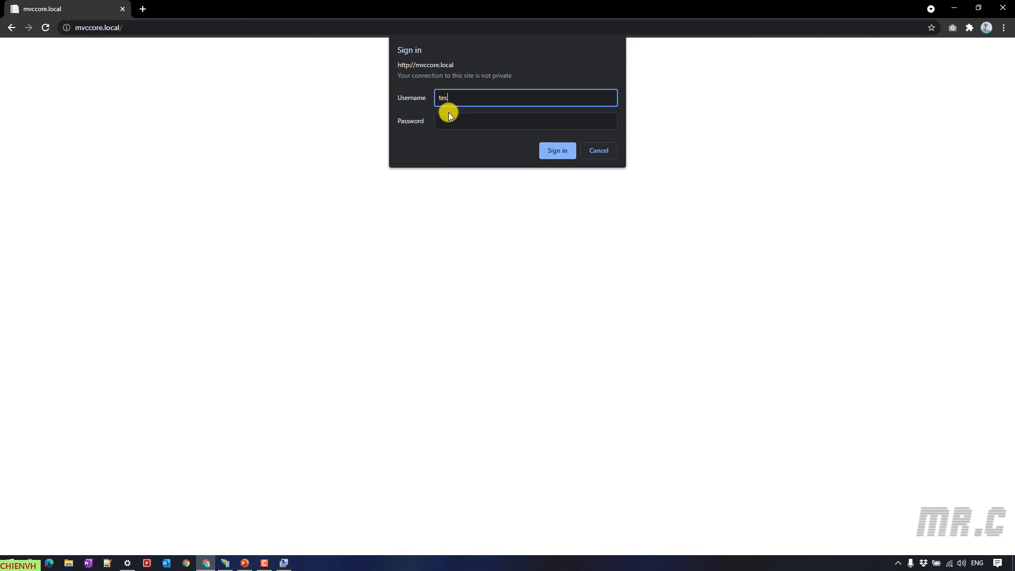
{"action": "left_click", "coordinate": [525, 121]}
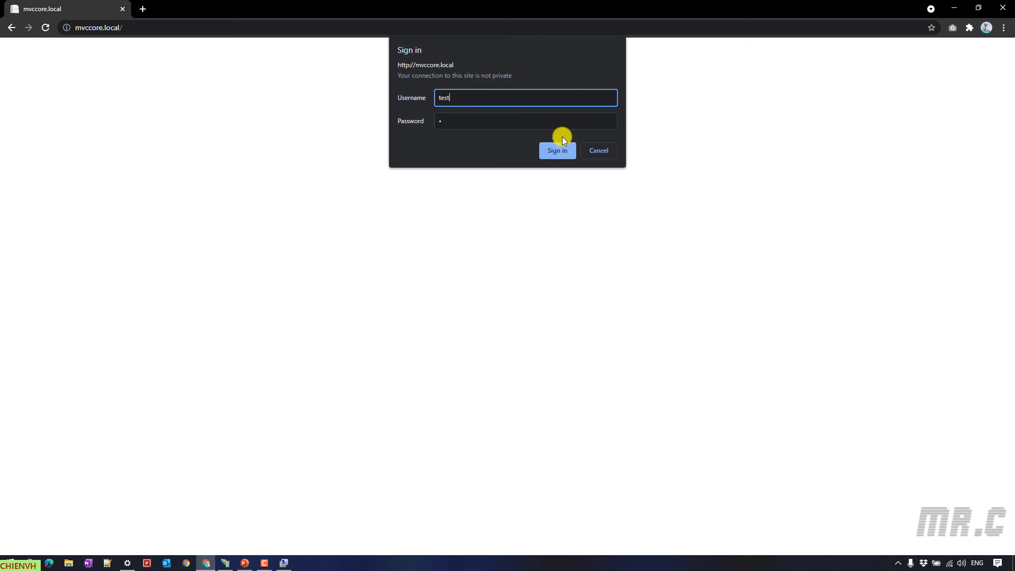
{"action": "left_click", "coordinate": [556, 150]}
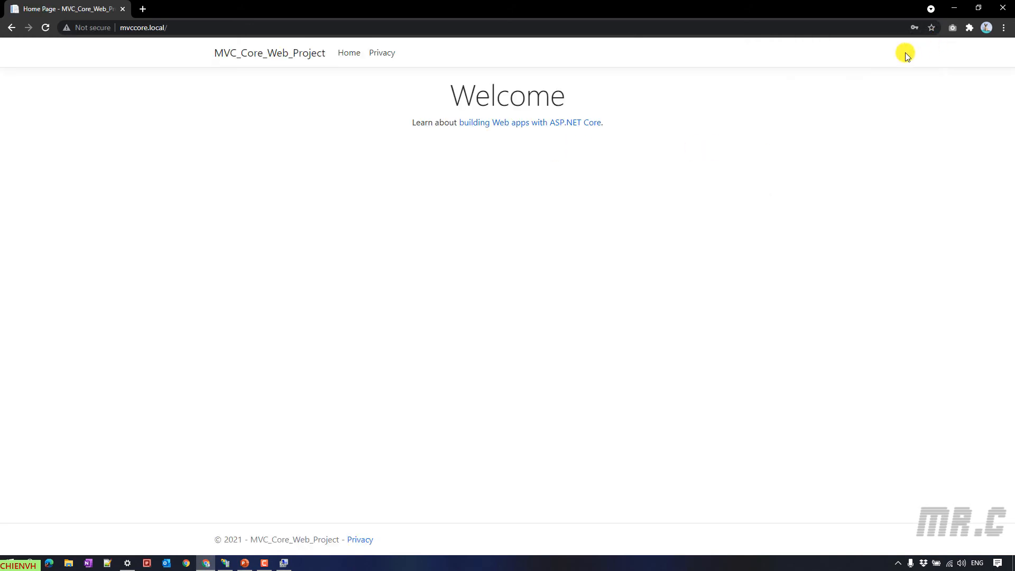
{"action": "mouse_move", "coordinate": [289, 107]}
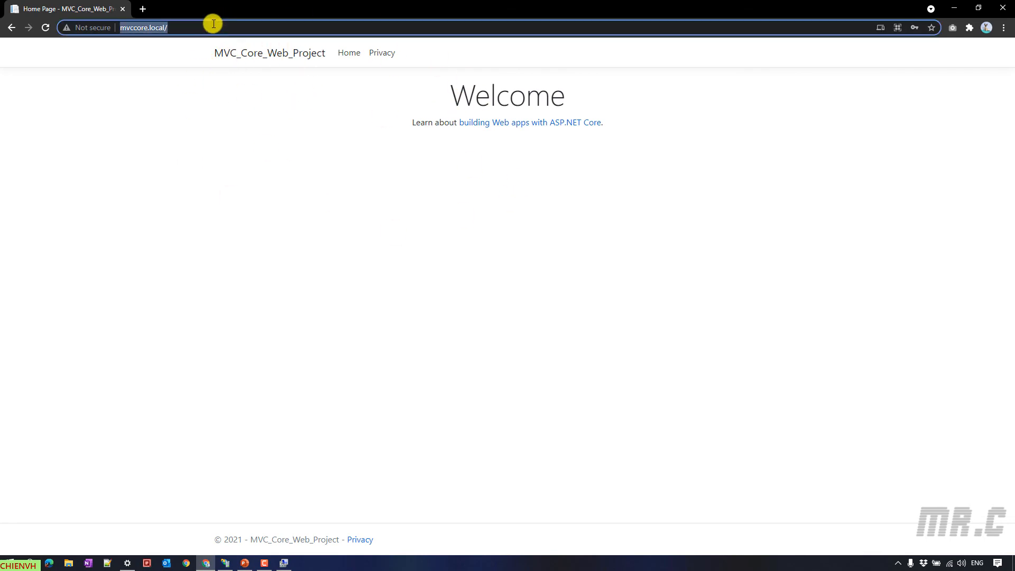
Step: Load mvccore.local in an Incognito window, cancel sign-in, and view the 401.2 Unauthorized error
{"action": "left_click", "coordinate": [1003, 28]}
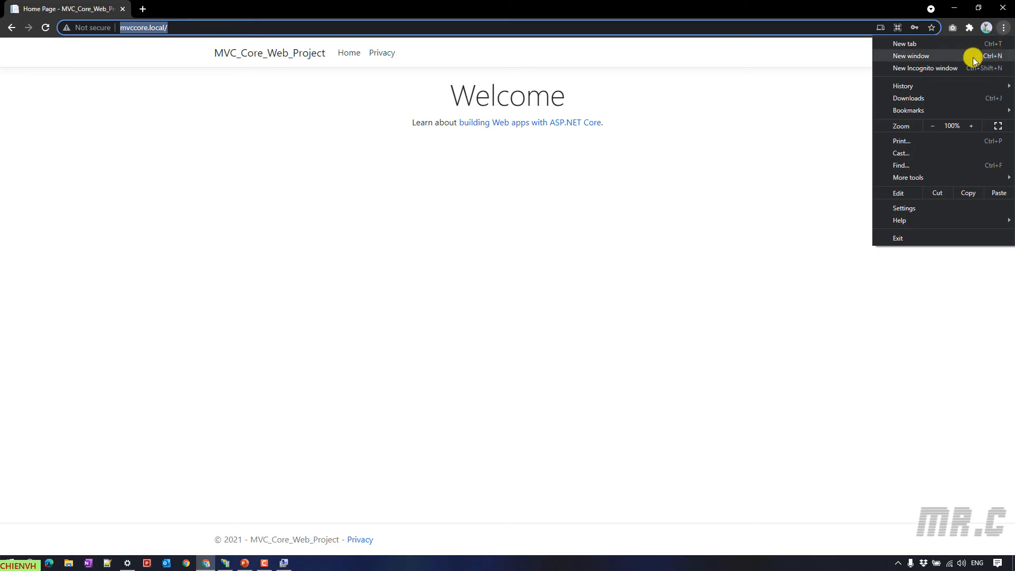
{"action": "left_click", "coordinate": [925, 68]}
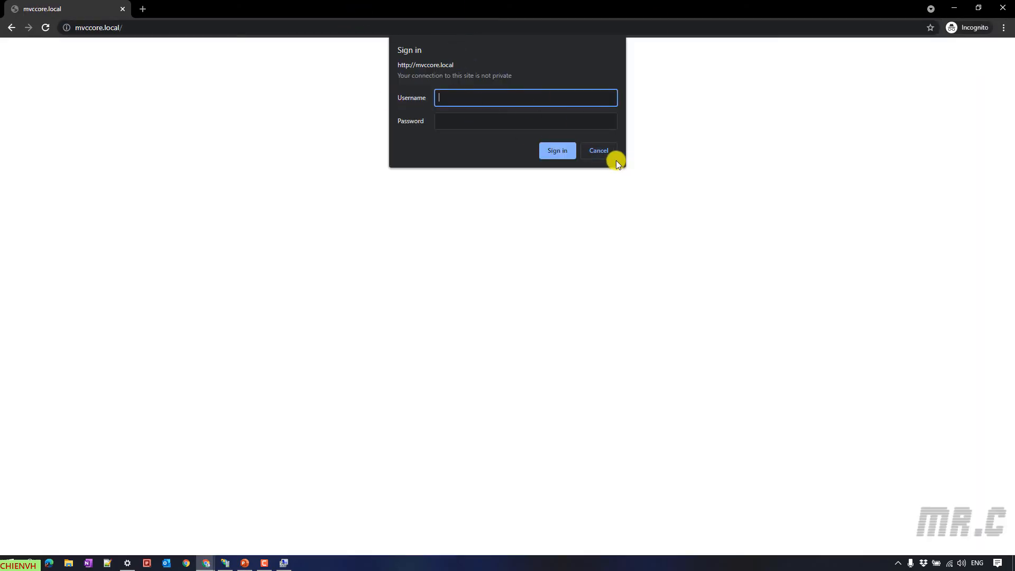
{"action": "type", "text": "rtgretert"}
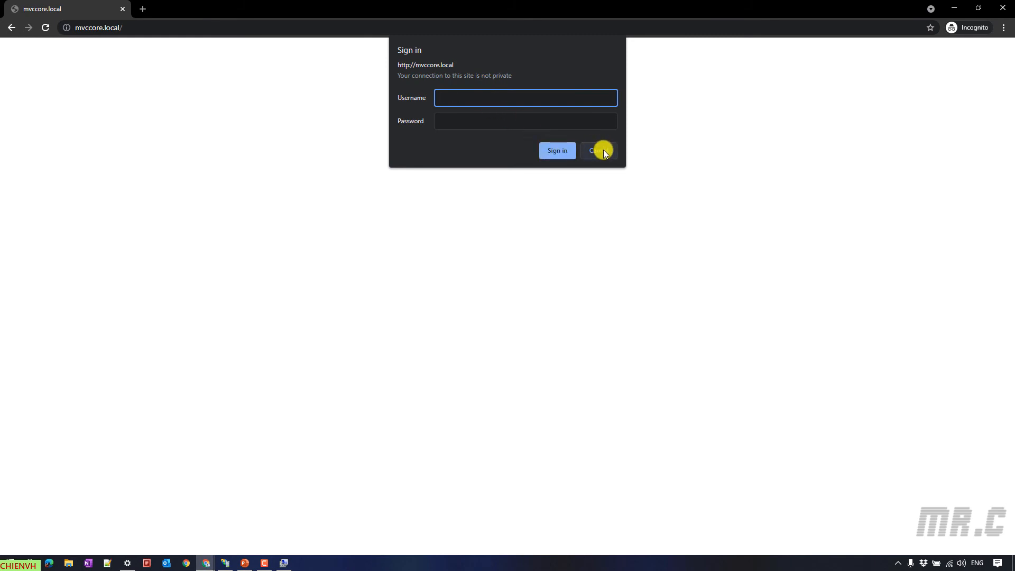
{"action": "left_click", "coordinate": [597, 150]}
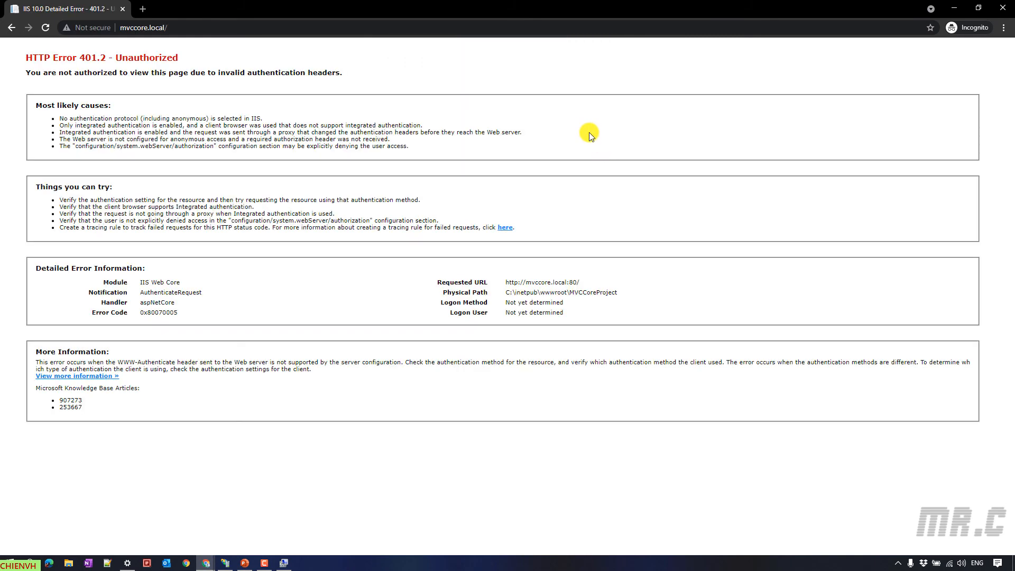
{"action": "mouse_move", "coordinate": [563, 131]}
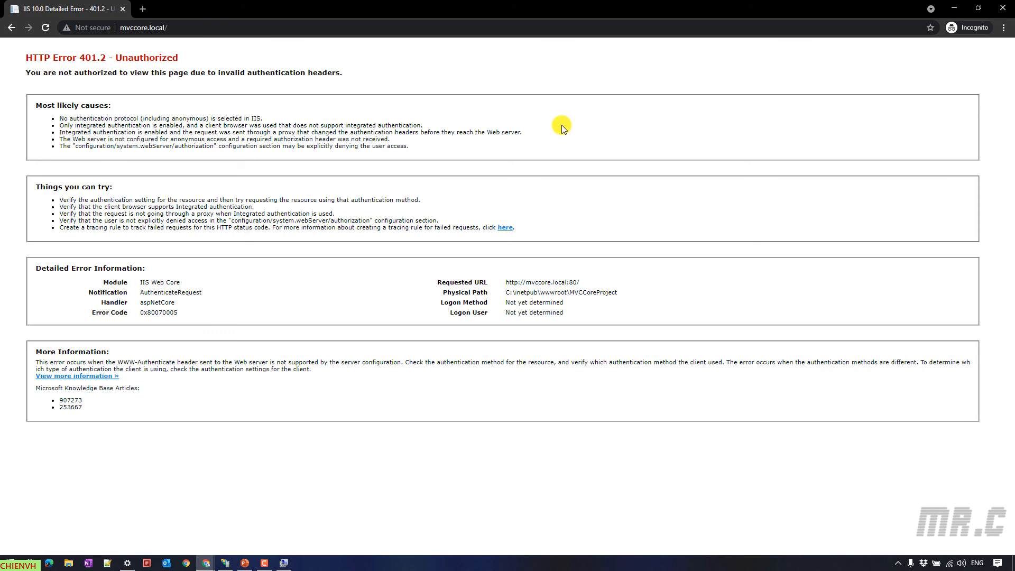
{"action": "mouse_move", "coordinate": [445, 90]}
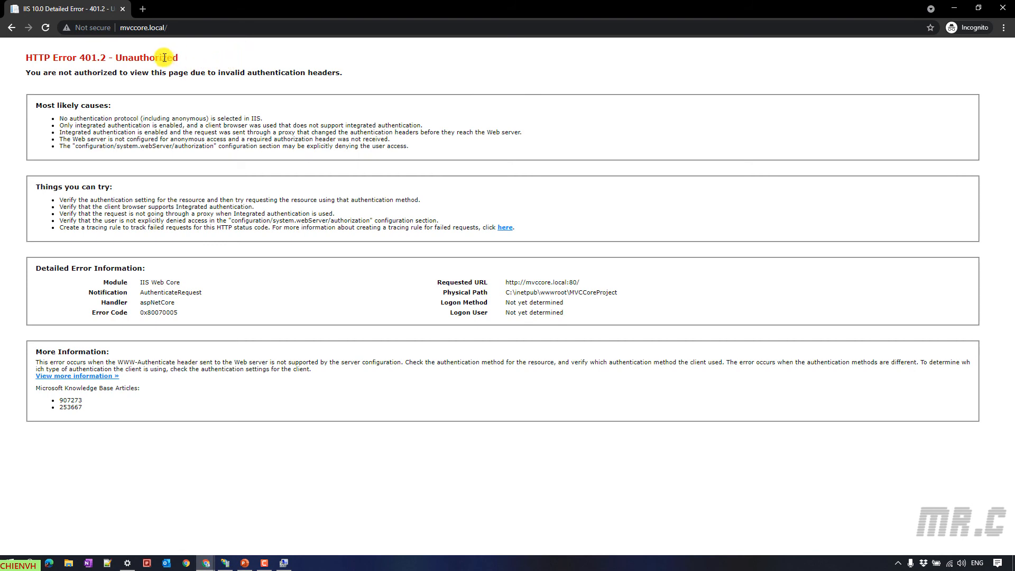
{"action": "double_click", "coordinate": [147, 58]}
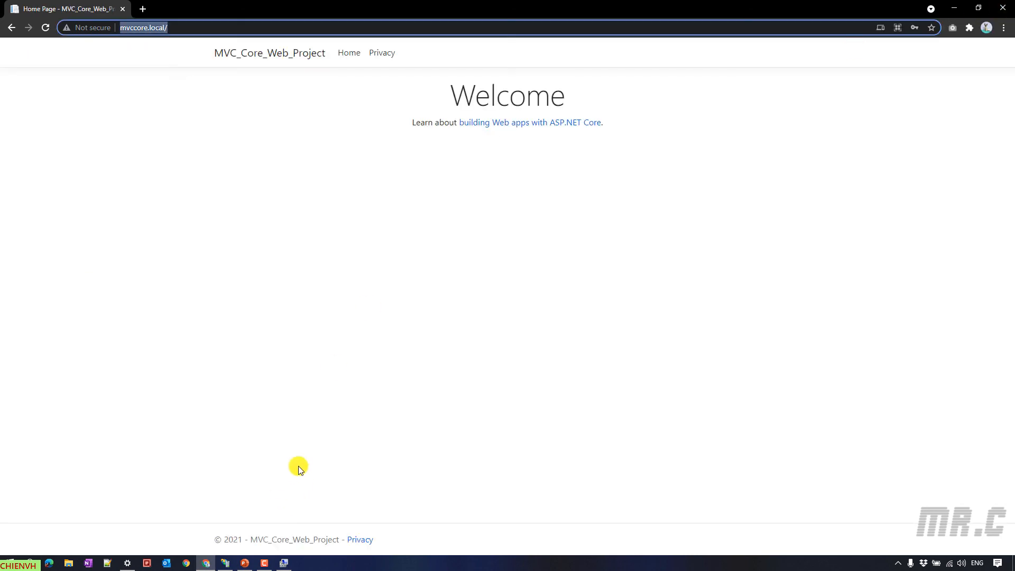
Step: In IIS Manager, disable Basic Authentication for mvccore.local and select Anonymous Authentication
{"action": "left_click", "coordinate": [225, 562]}
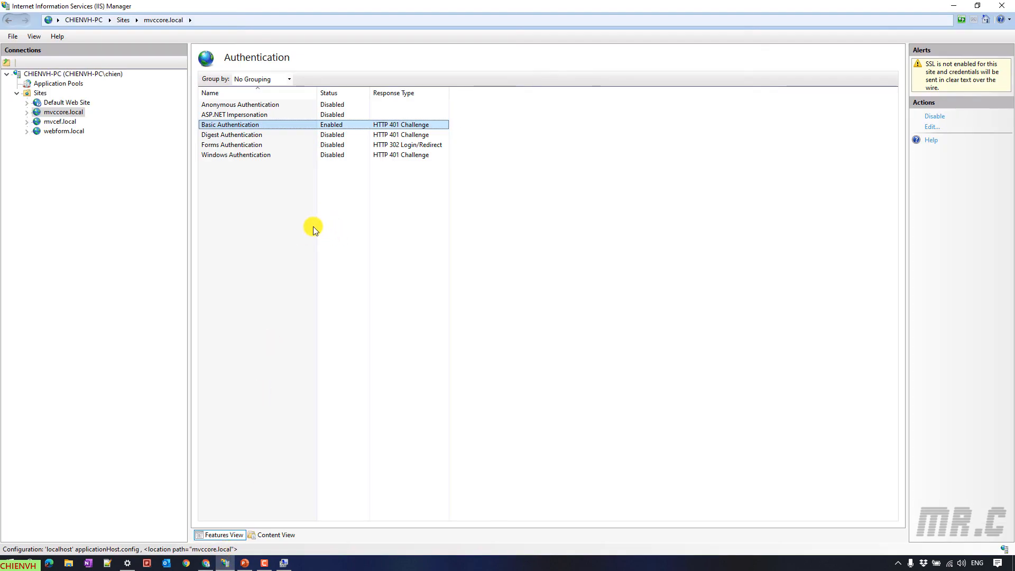
{"action": "right_click", "coordinate": [230, 125]}
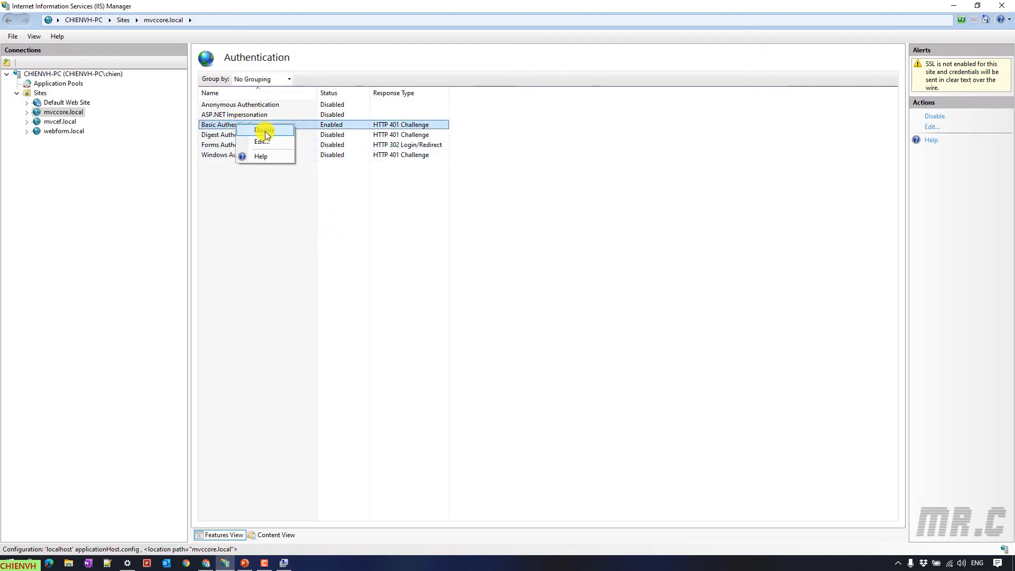
{"action": "left_click", "coordinate": [261, 130]}
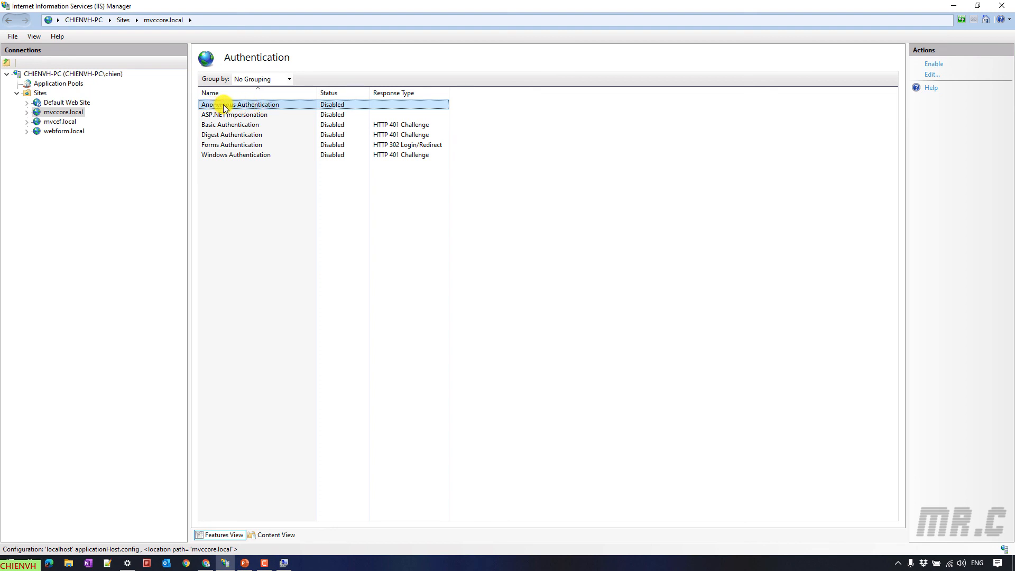
{"action": "left_click", "coordinate": [933, 64]}
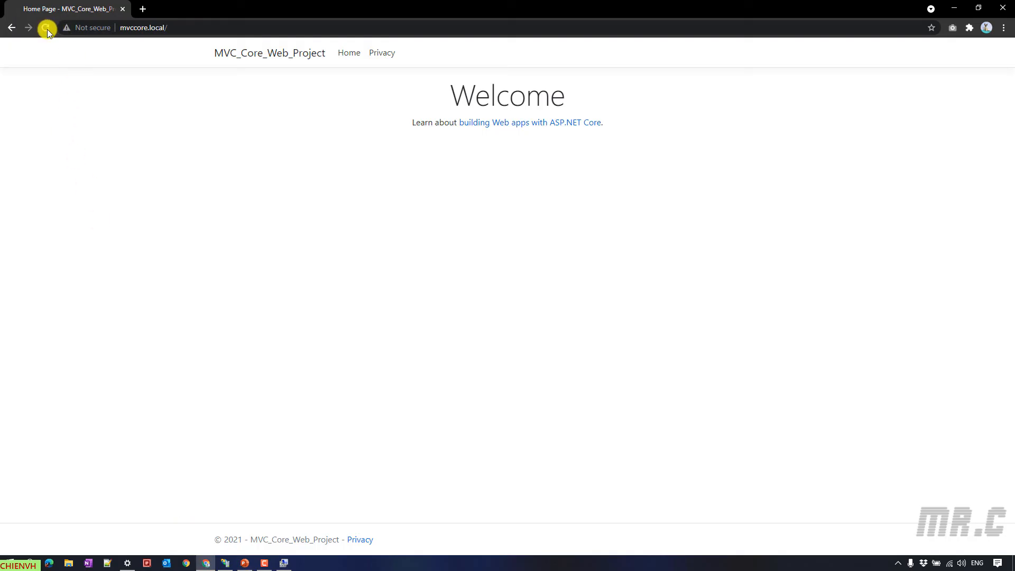
Step: Open mvccore.local in an Incognito window and sign in as user test with its password
{"action": "left_click", "coordinate": [143, 26]}
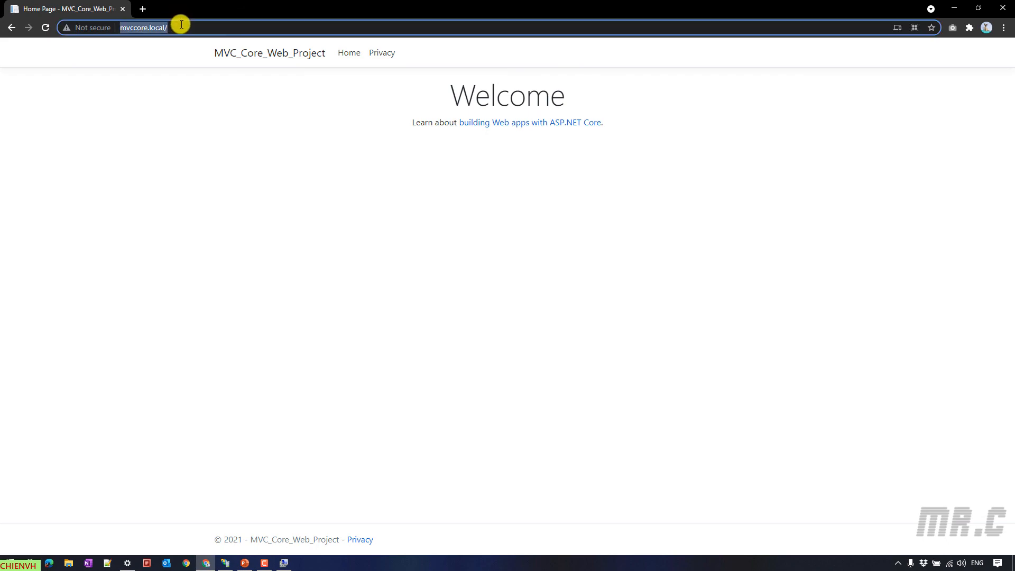
{"action": "key", "text": "ctrl+shift+n"}
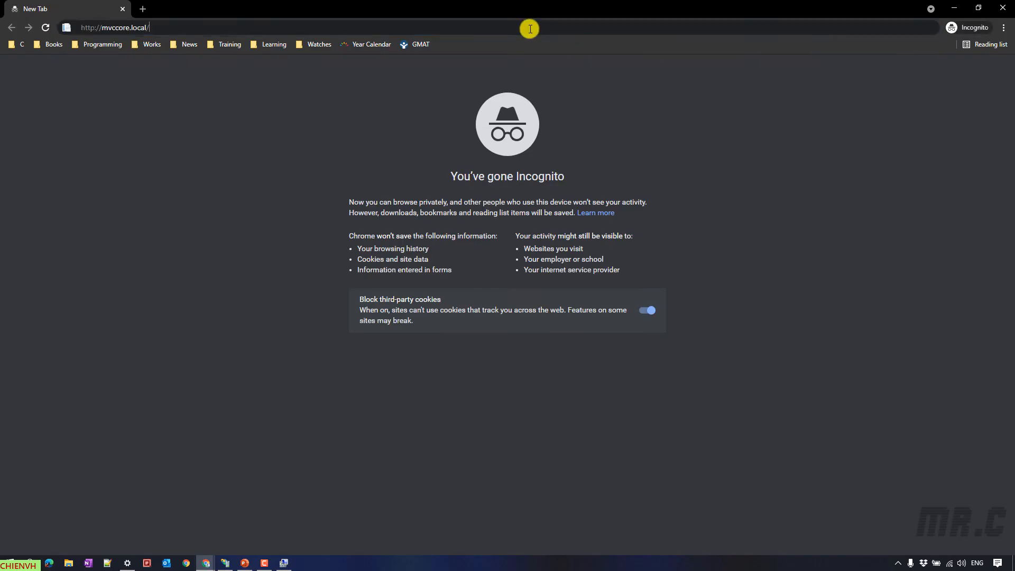
{"action": "type", "text": "t"}
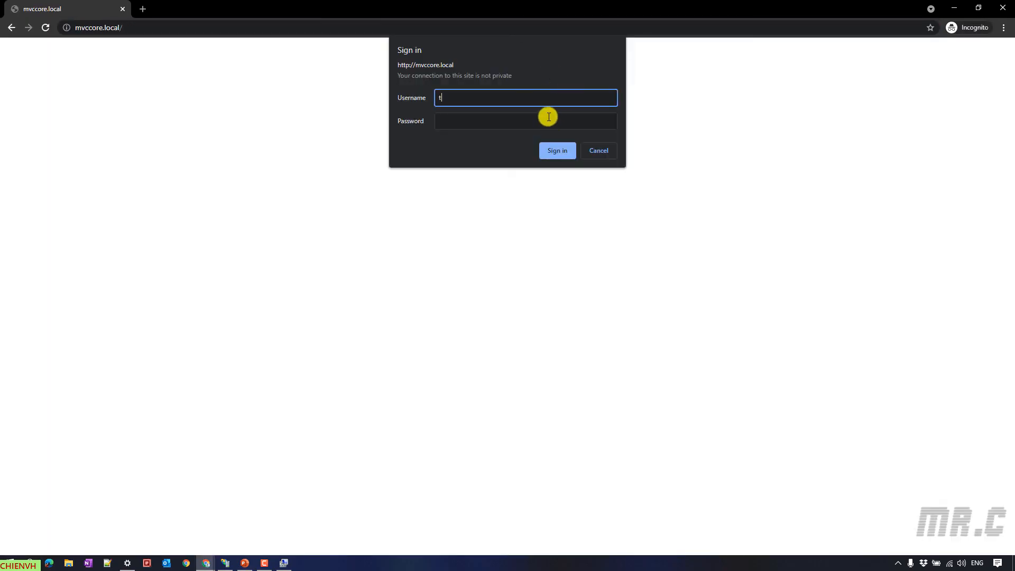
{"action": "type", "text": "•••"}
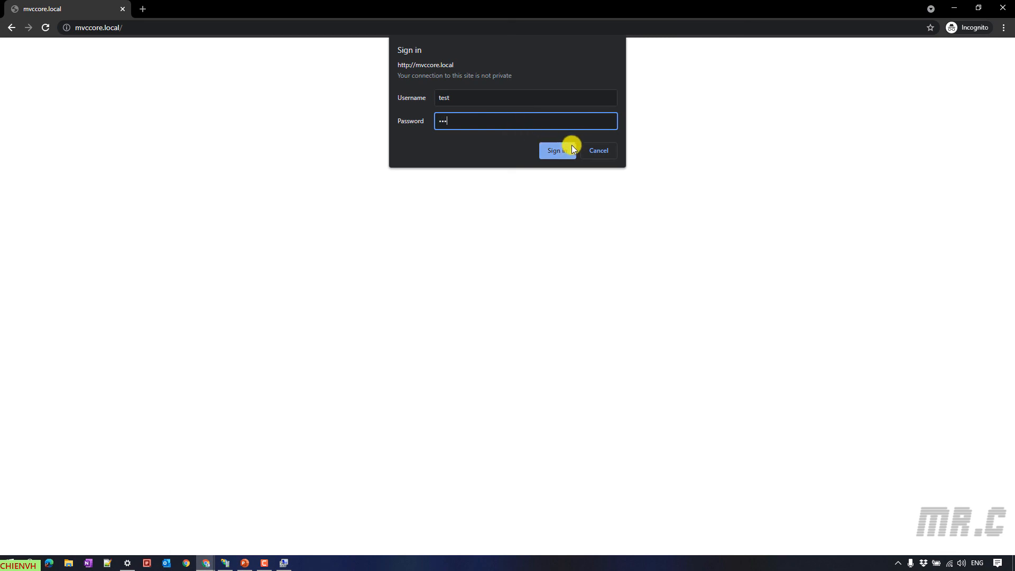
{"action": "left_click", "coordinate": [525, 97]}
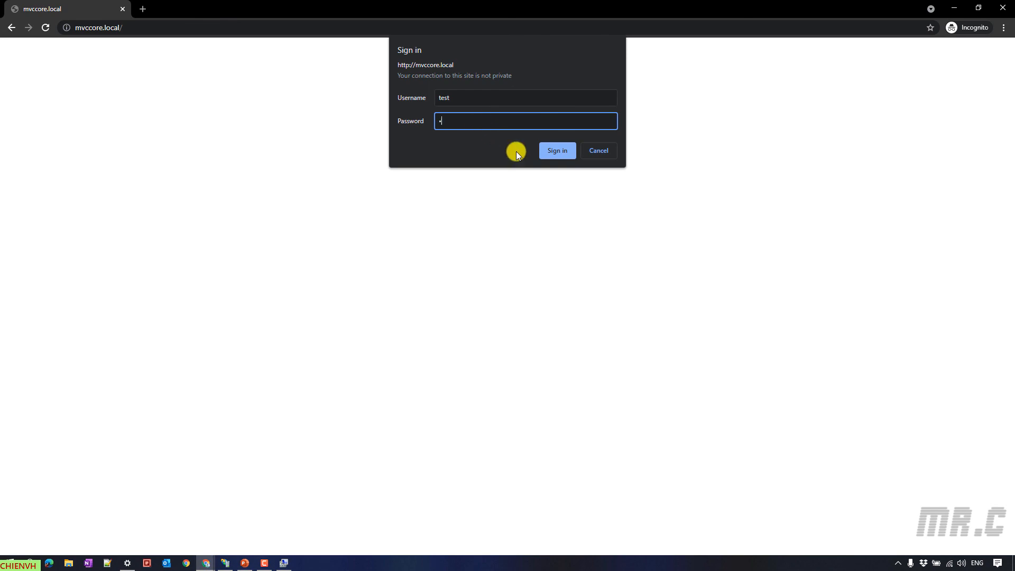
{"action": "left_click", "coordinate": [557, 150]}
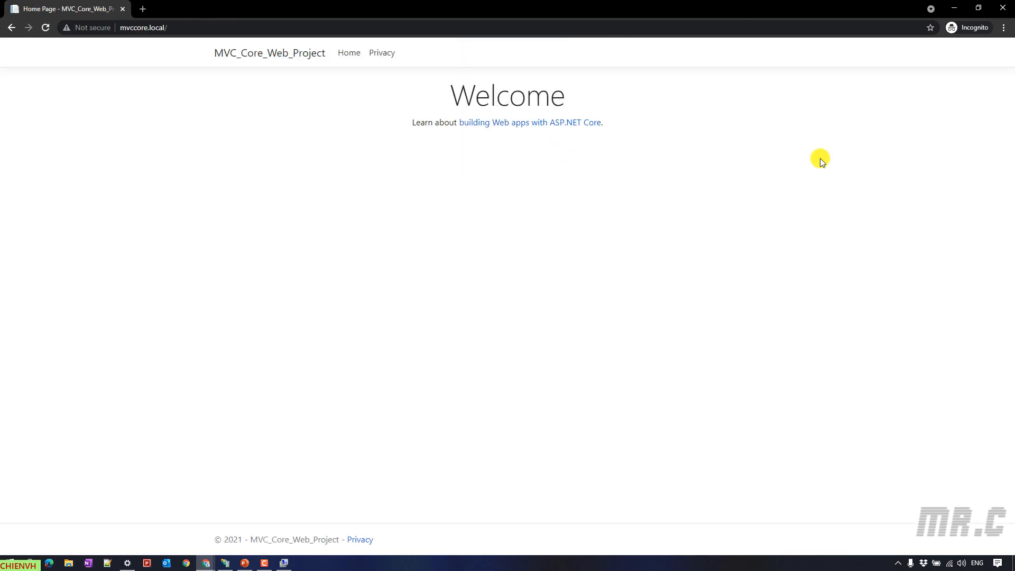